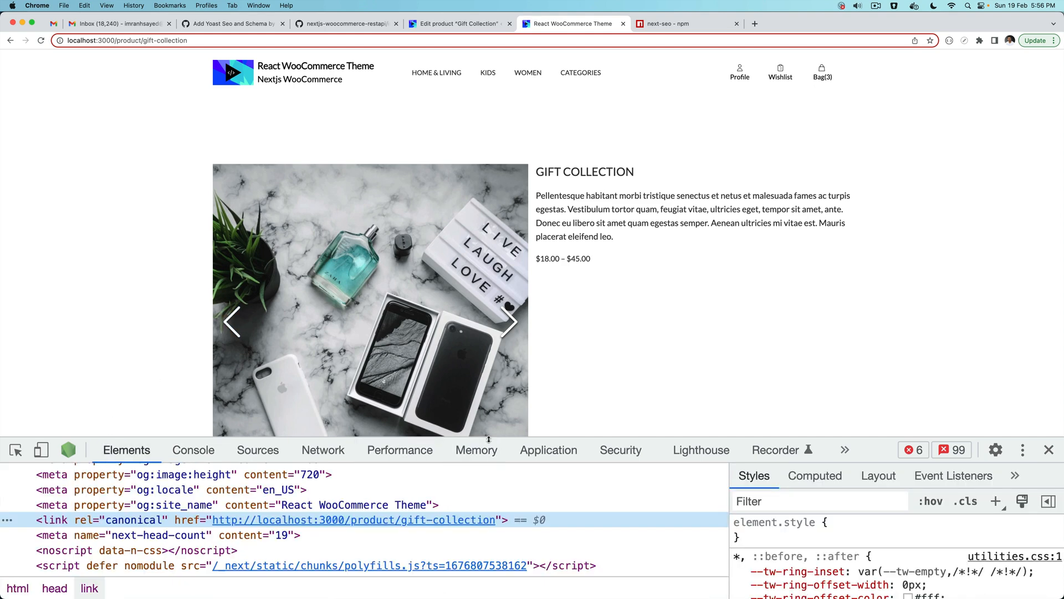
Skim the next-seo docs, recheck the gift page's head meta tags, then view seo/index.js.
left_click(683, 23)
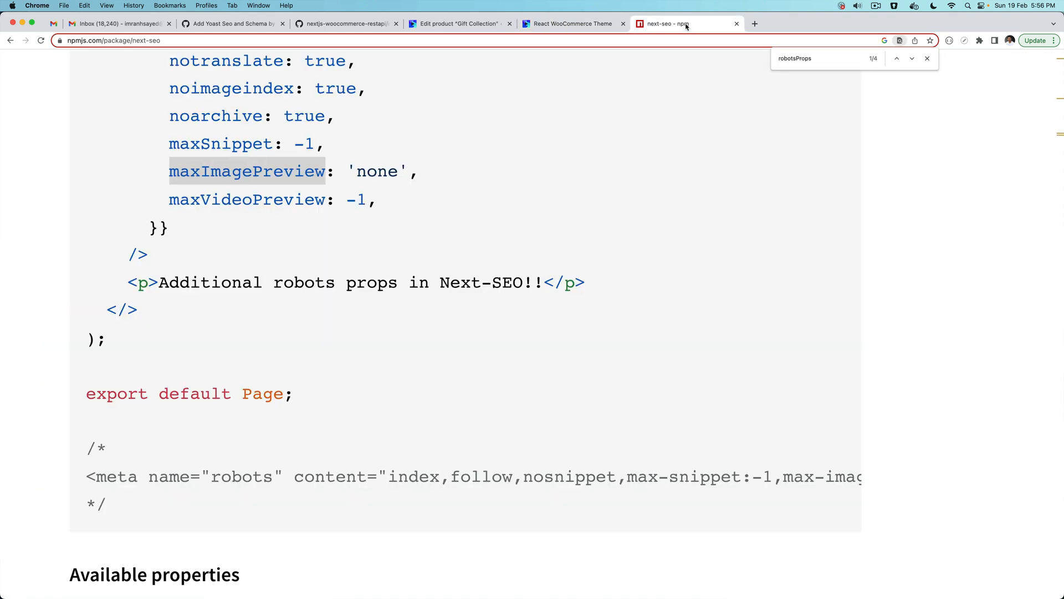
scroll("up", 3)
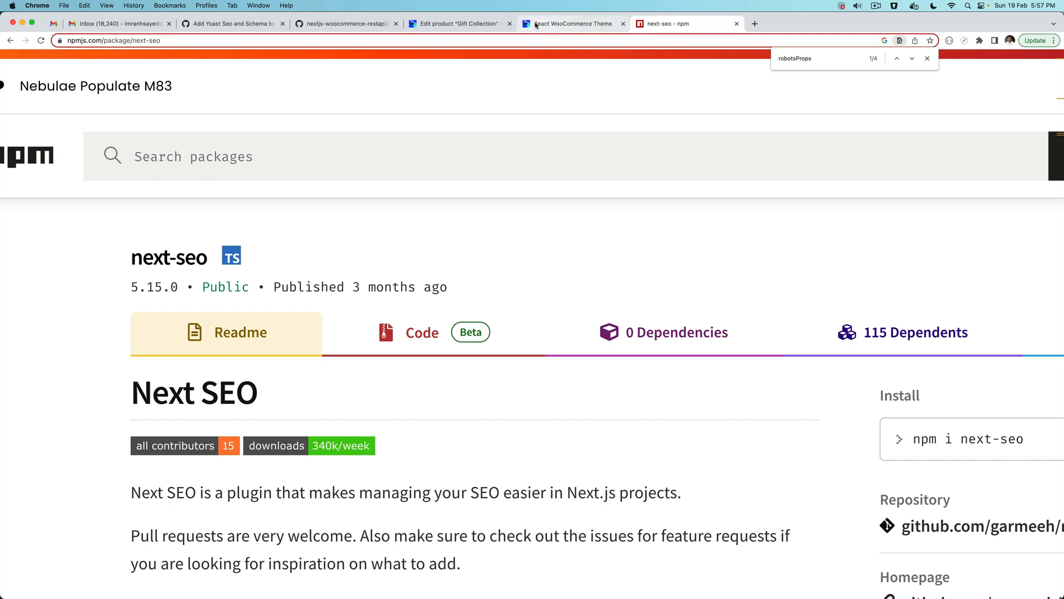
left_click(572, 23)
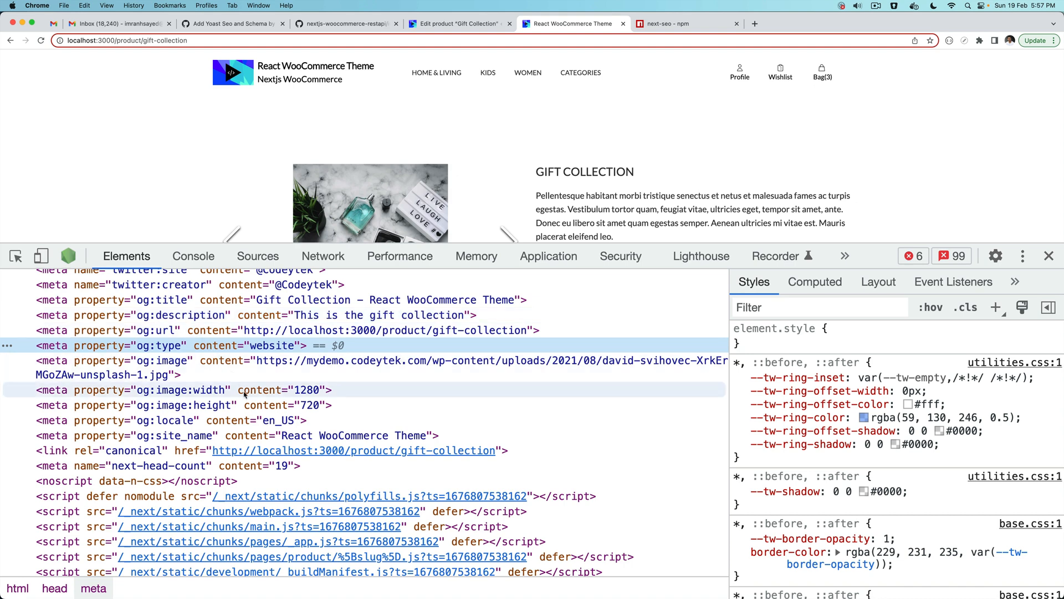
left_click(193, 256)
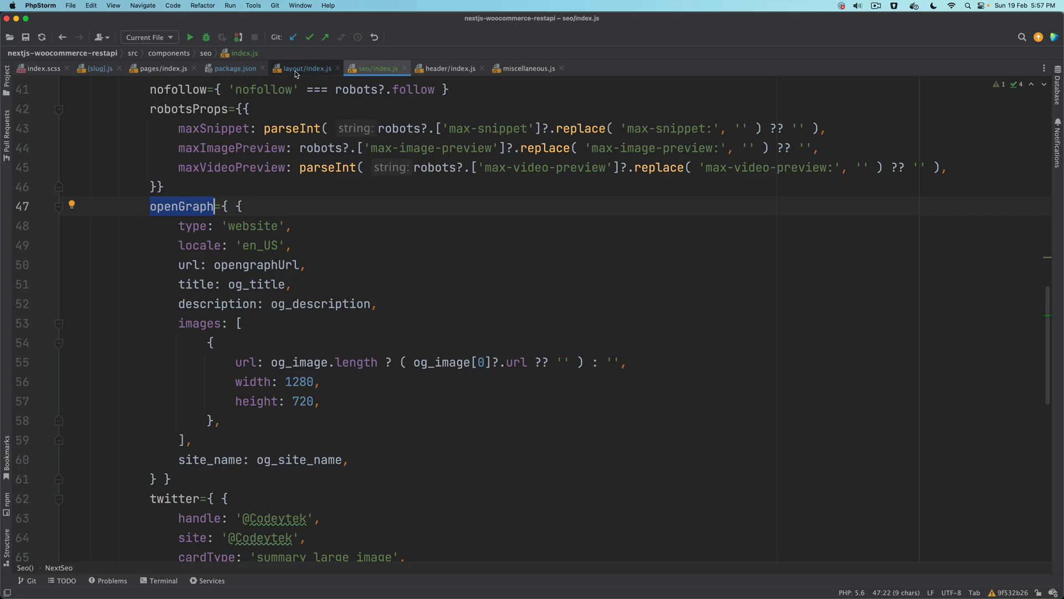
Insert an empty <Head></Head> after Seo in layout/index.js, importing Head from next/head.
left_click(306, 67)
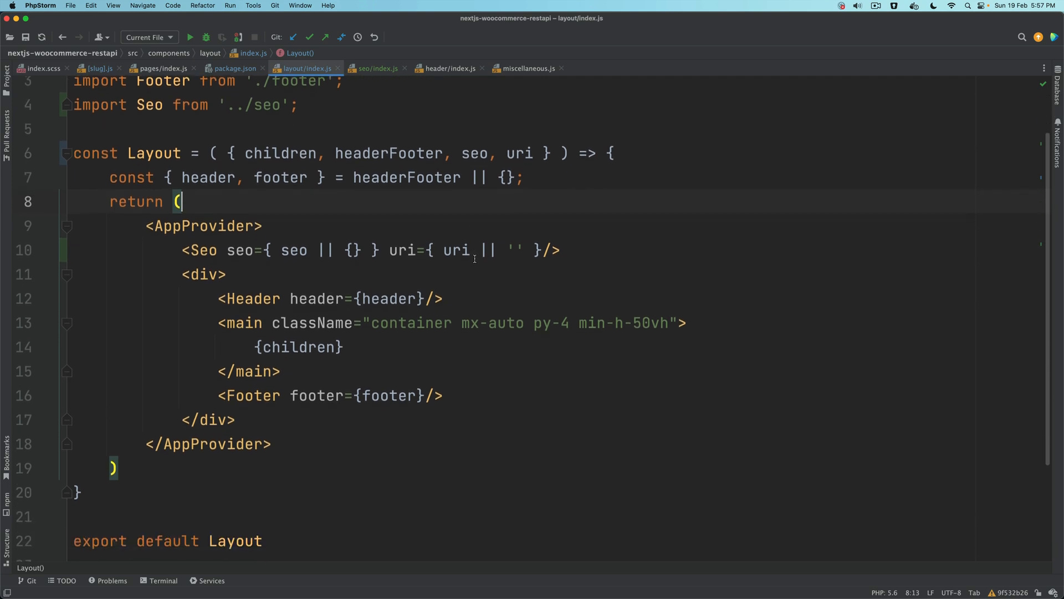
left_click(560, 250)
type("<")
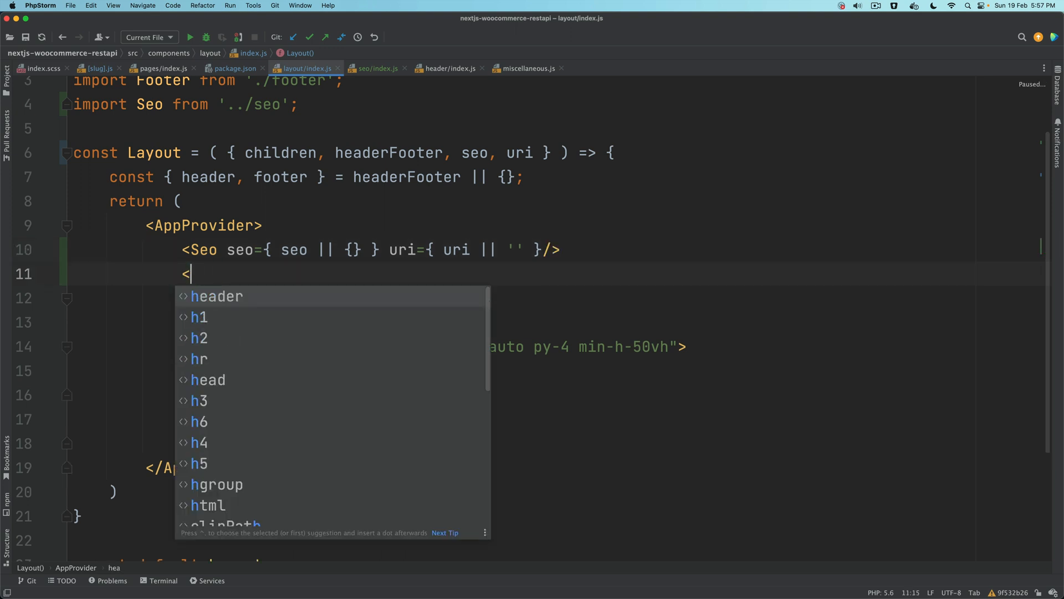
type("Head")
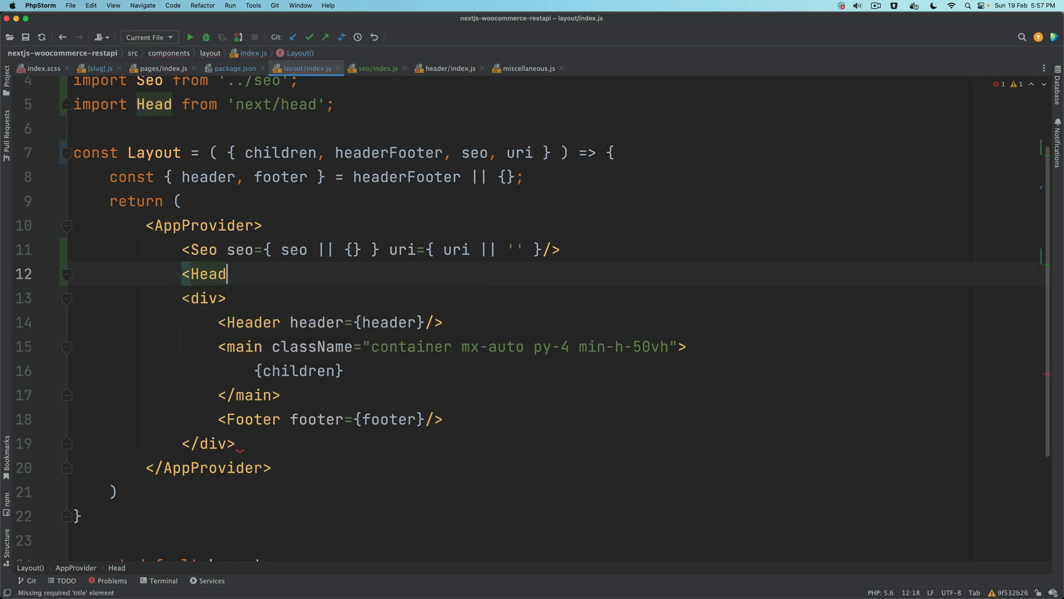
type(".")
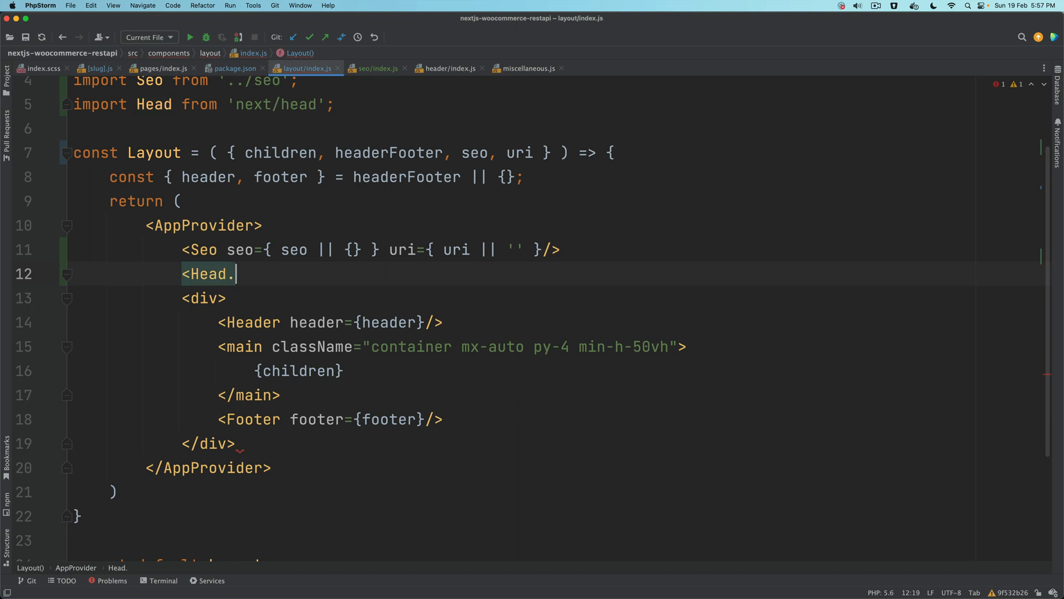
type(">")
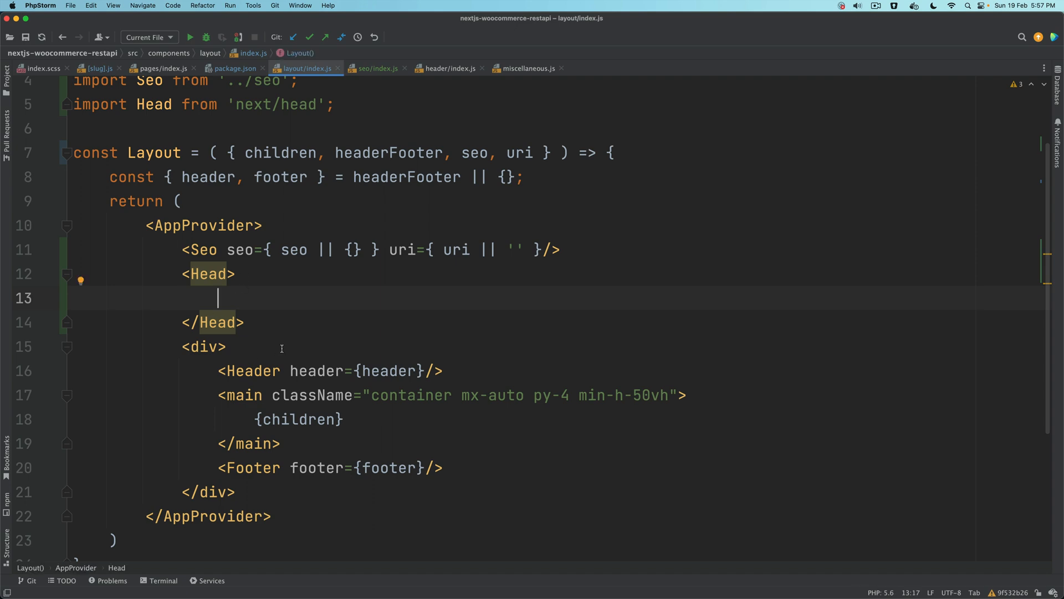
left_click(356, 578)
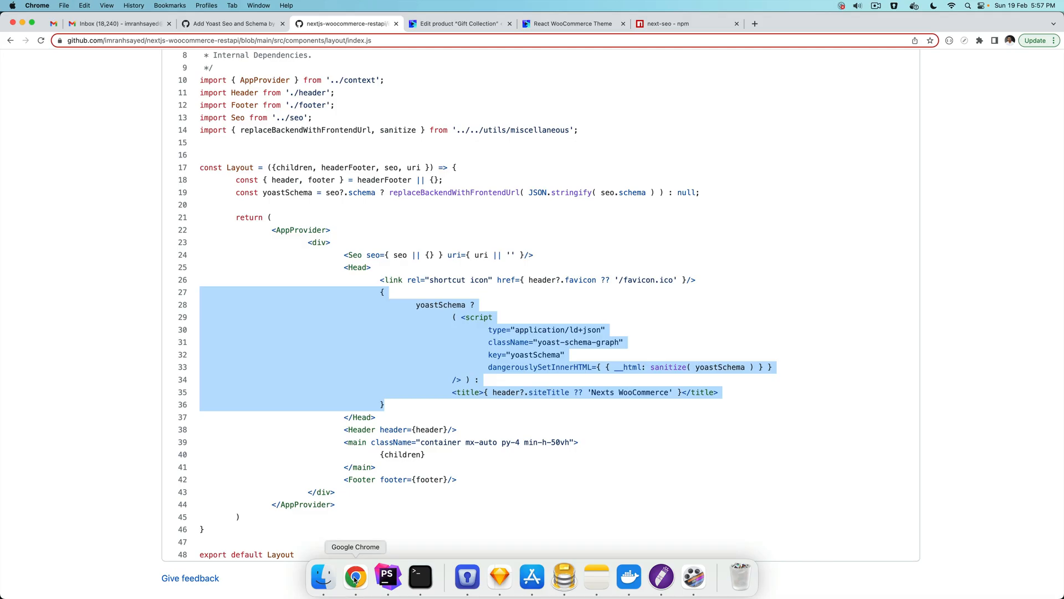
left_click(572, 24)
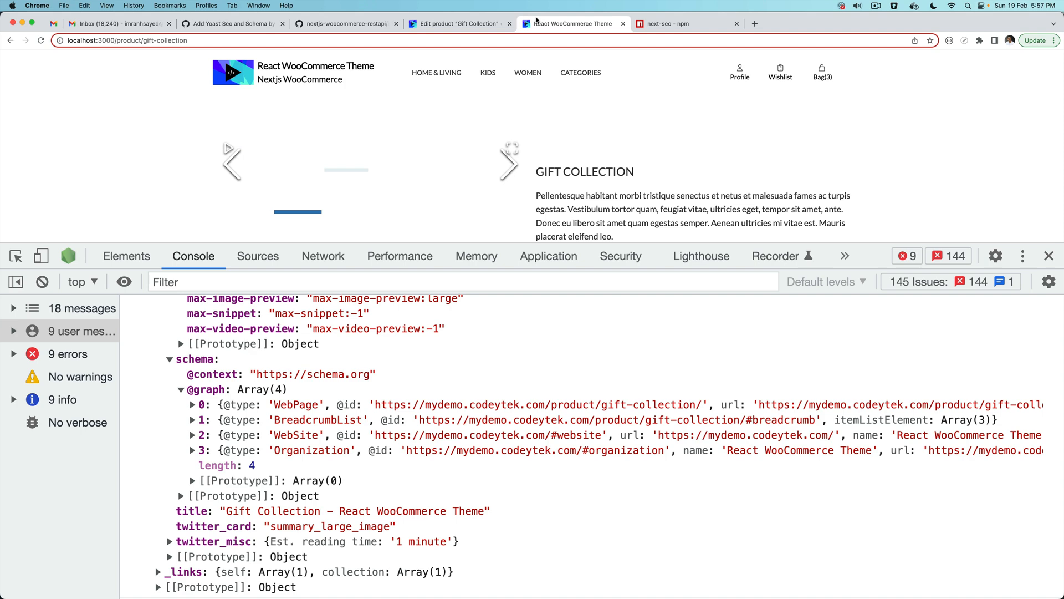
left_click(126, 256)
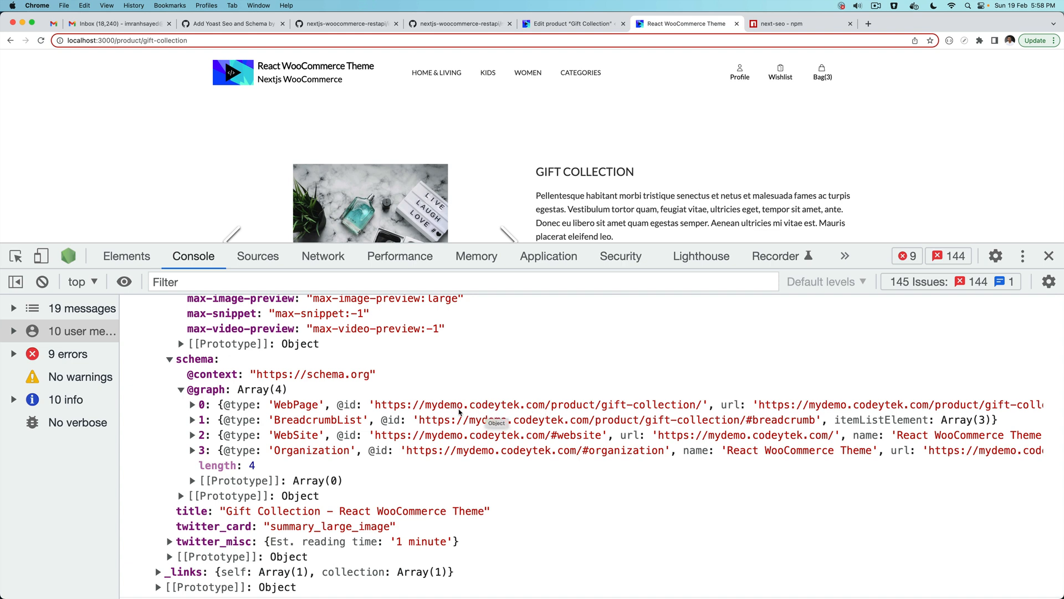
mouse_move(554, 409)
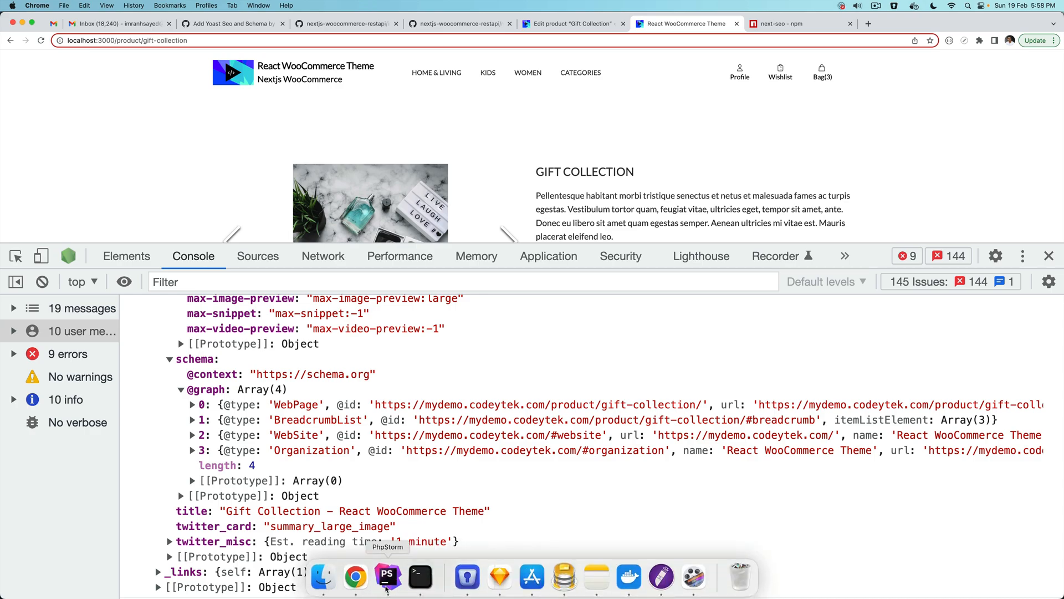
left_click(388, 577)
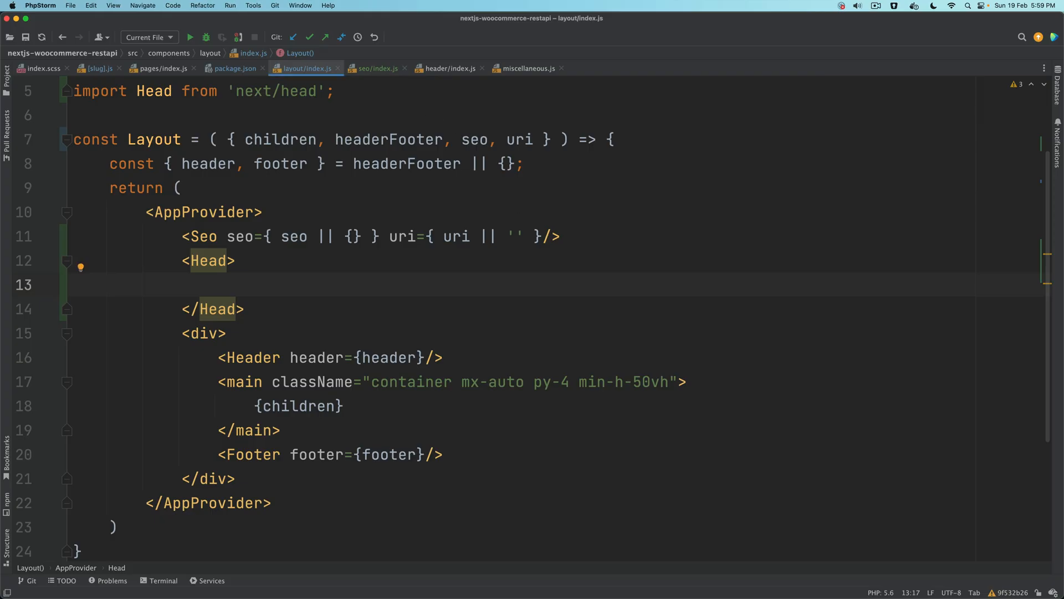
In utils/miscellaneous.js, replace process.browser with 'undefined' !== typeof window in sanitize.
left_click(527, 68)
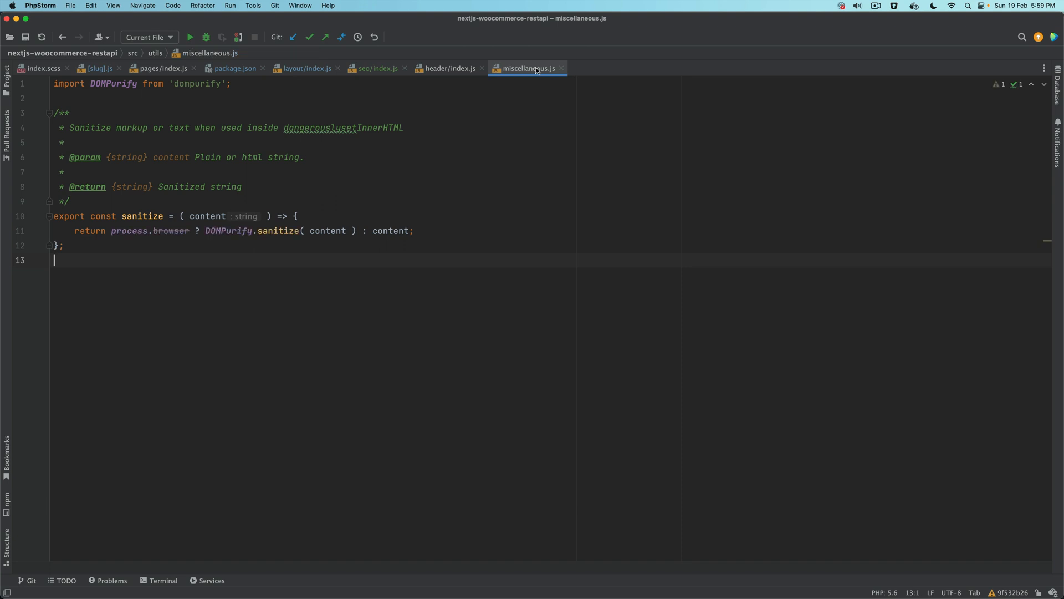
left_click(7, 73)
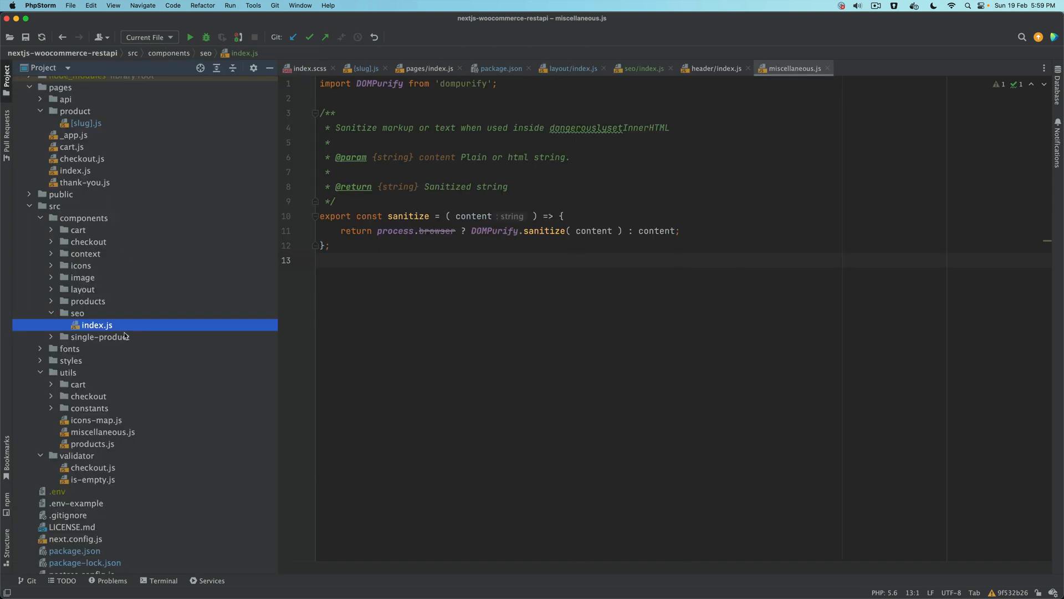
left_click(68, 372)
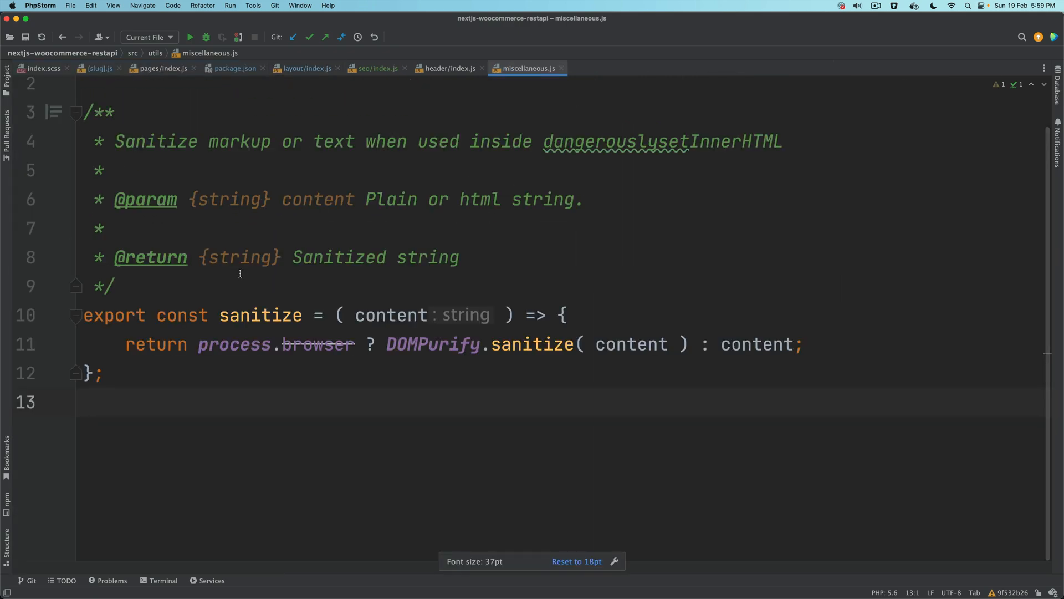
scroll("down", 3)
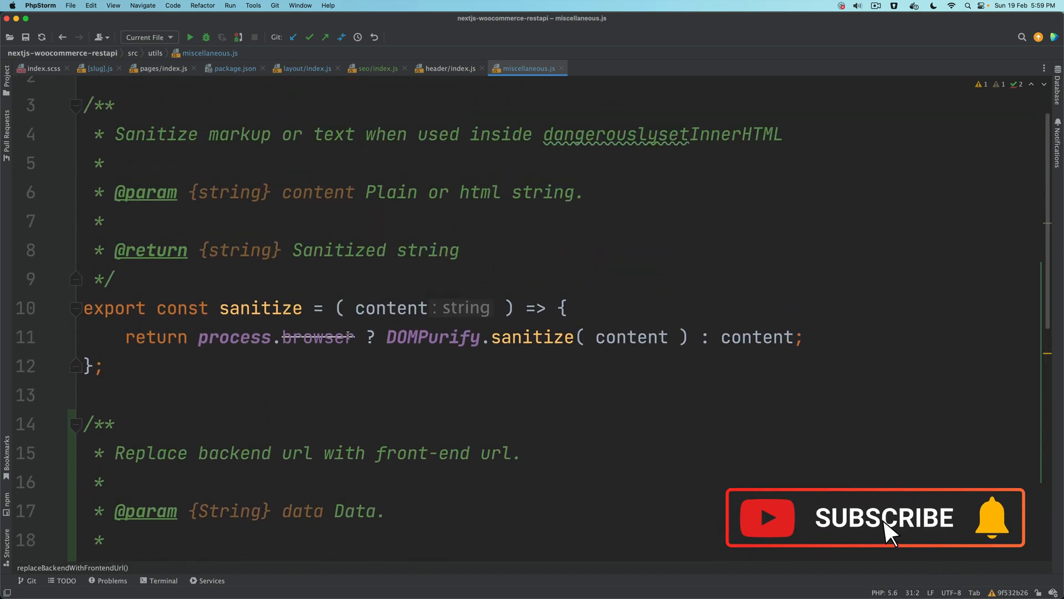
double_click(276, 337)
type("typeof")
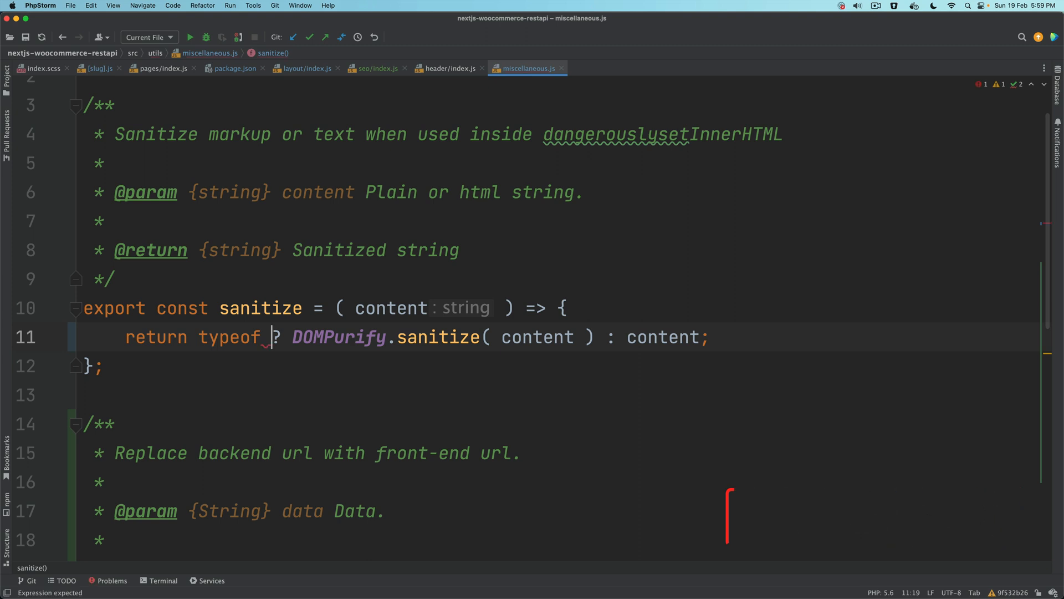
type("window")
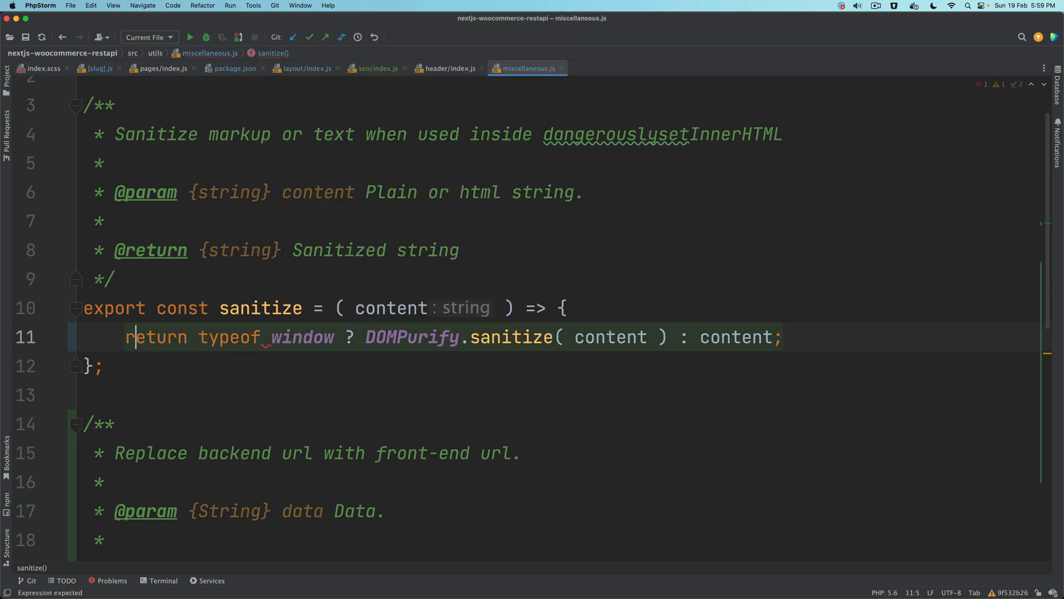
type("!==")
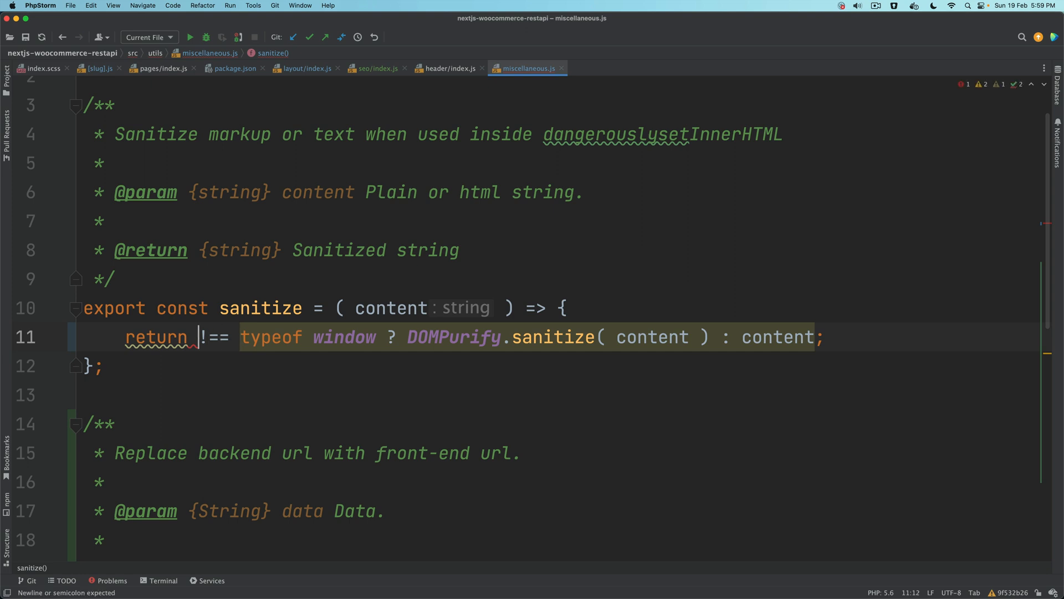
type("'unded")
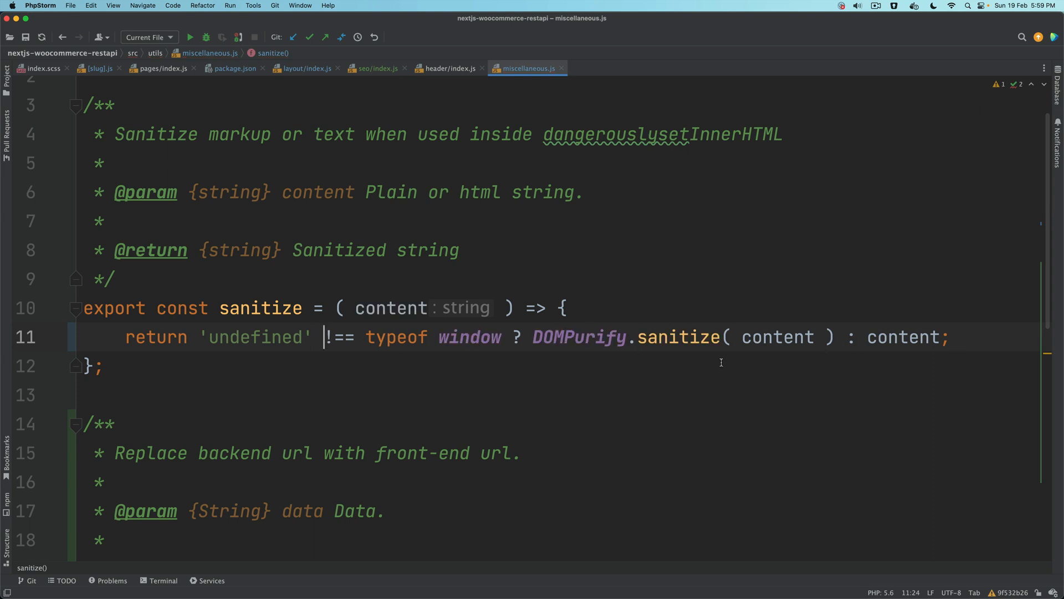
mouse_move(713, 405)
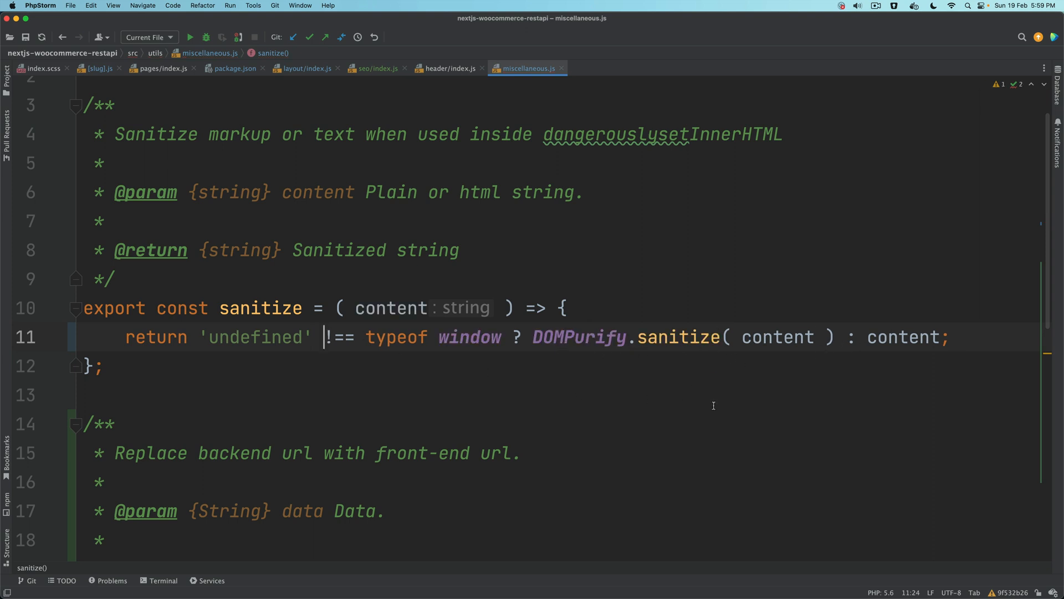
scroll("down", 3)
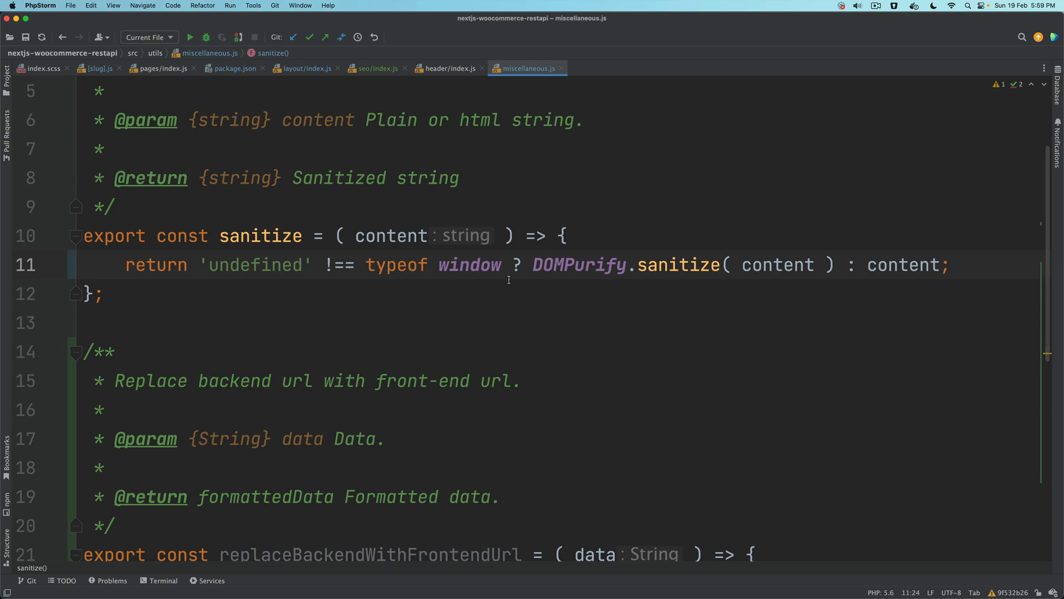
scroll("down", 3)
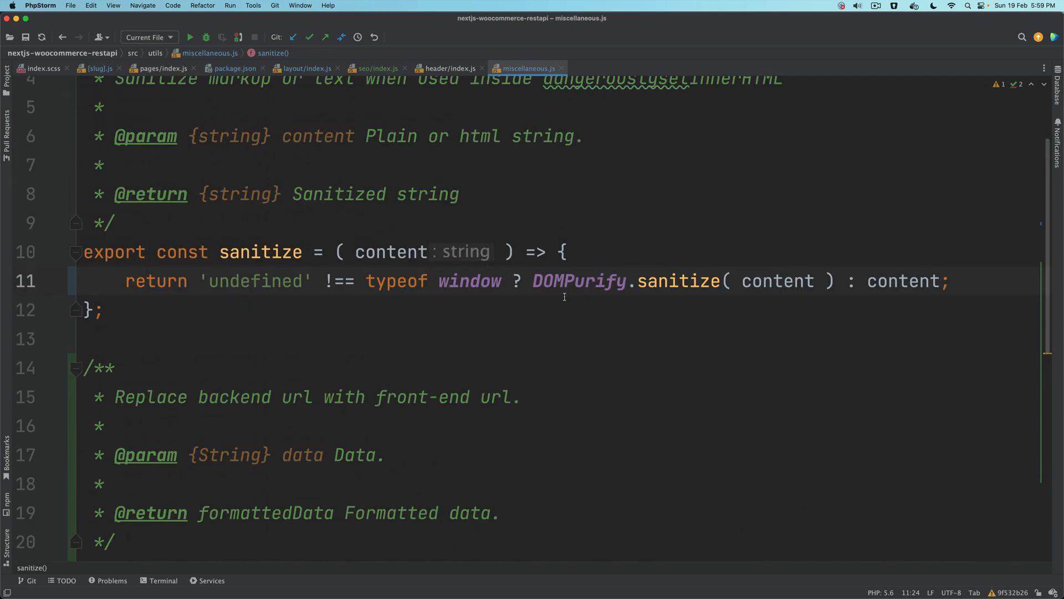
scroll("down", 3)
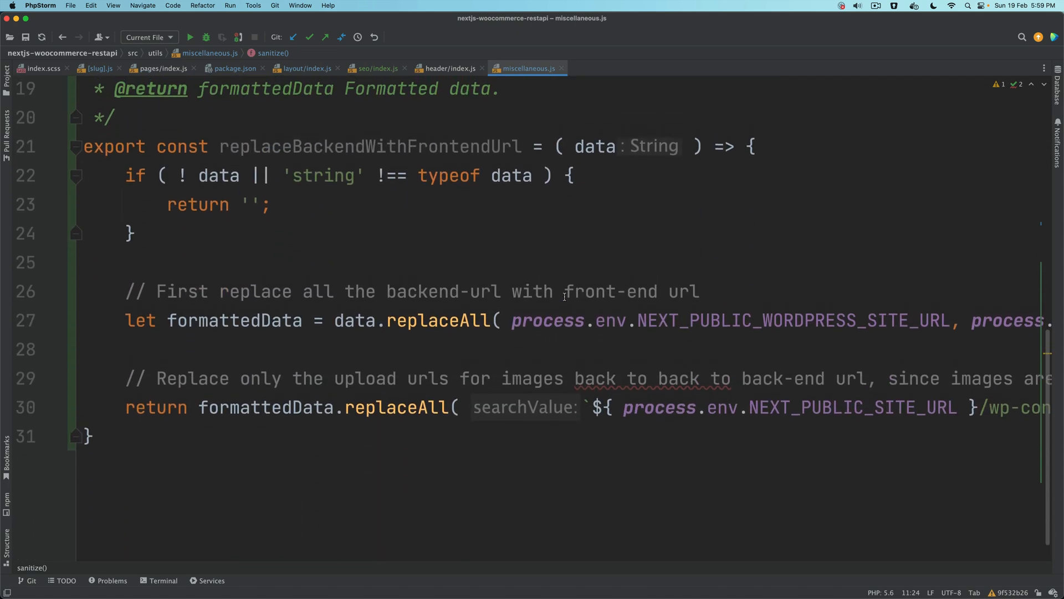
Select replaceAll in replaceBackendWithFrontendUrl's first site URL replacement.
double_click(369, 146)
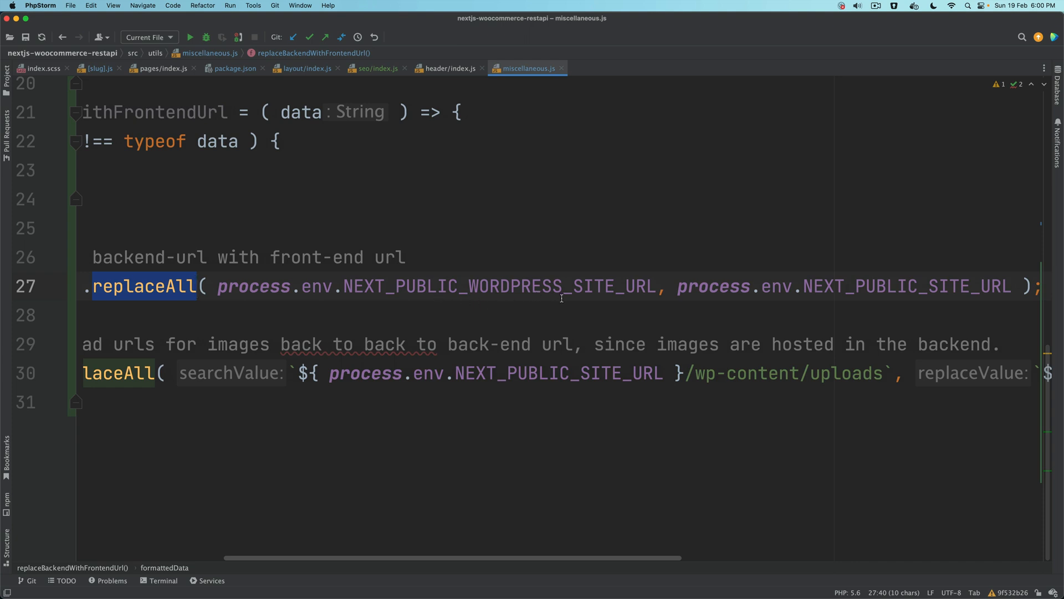
mouse_move(517, 306)
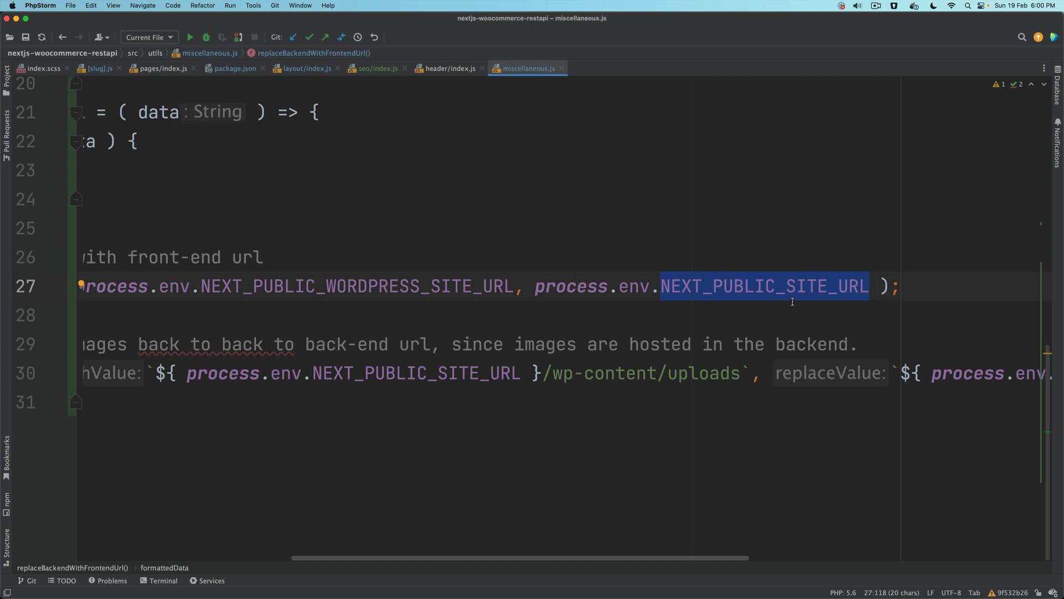
mouse_move(623, 302)
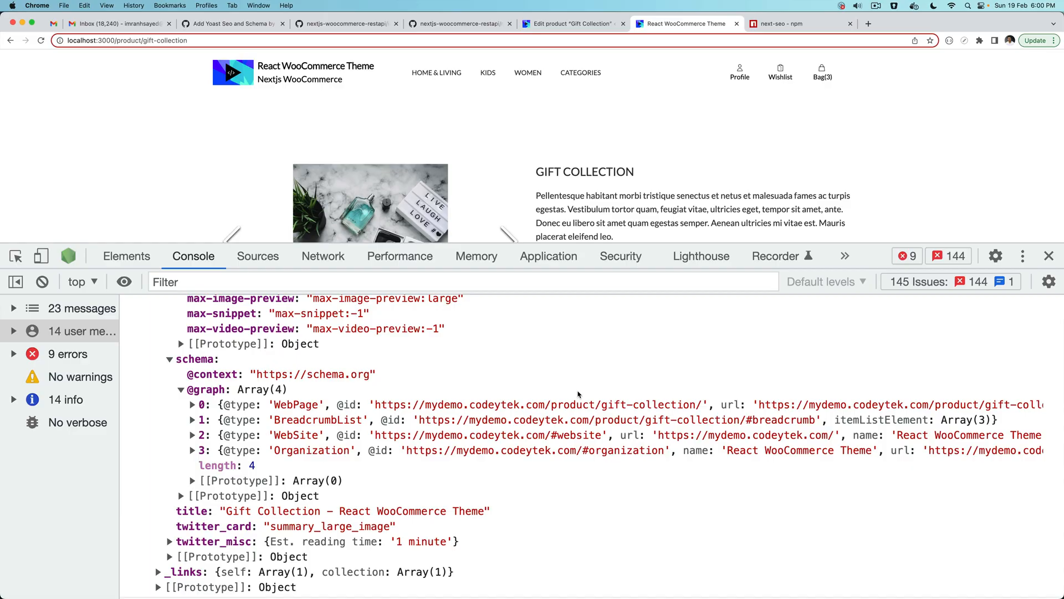
key("cmd+tab")
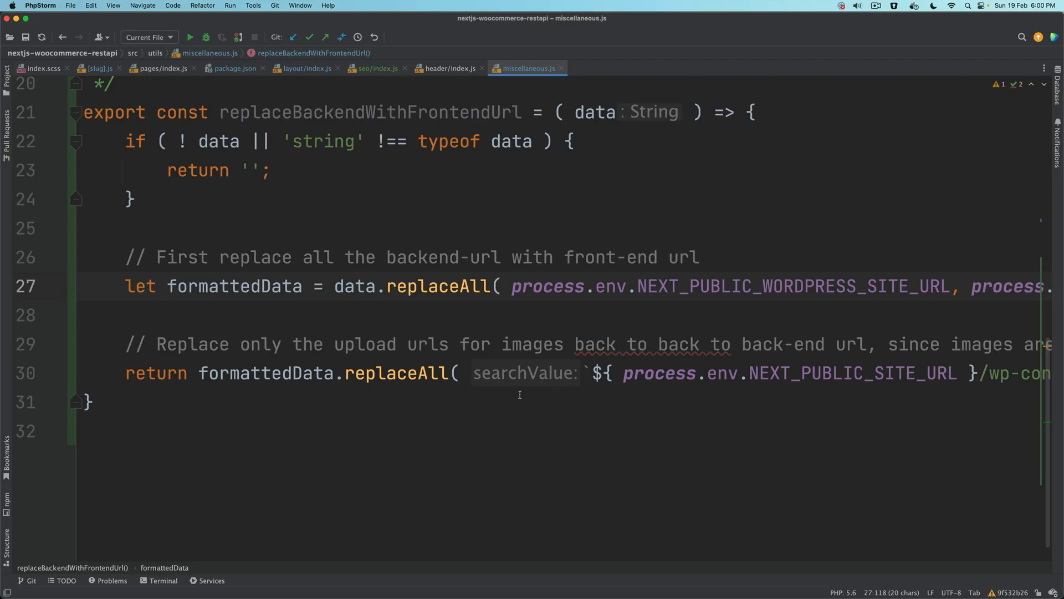
double_click(666, 344)
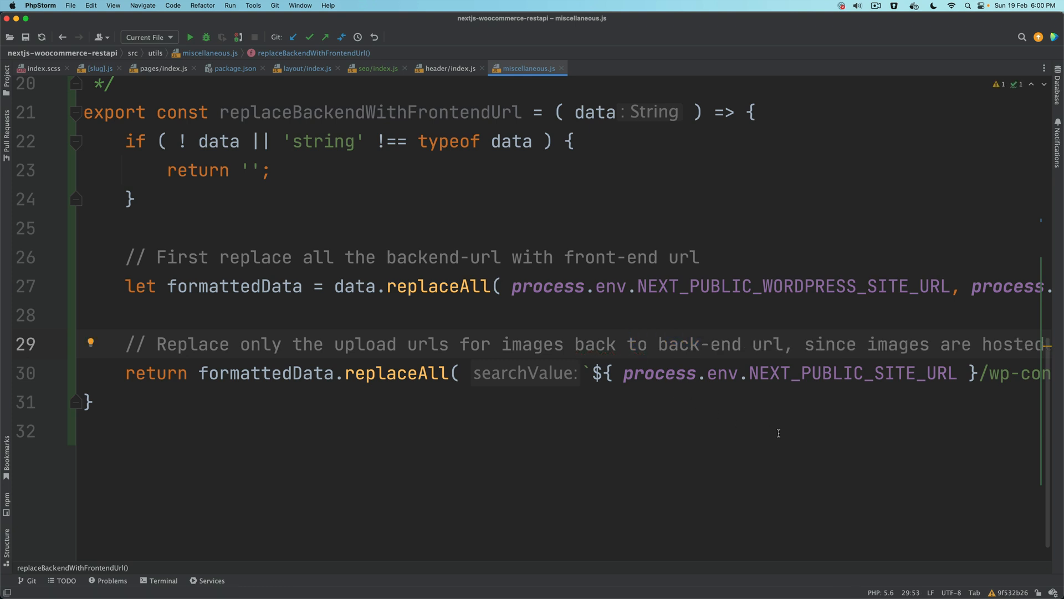
scroll("right", 3)
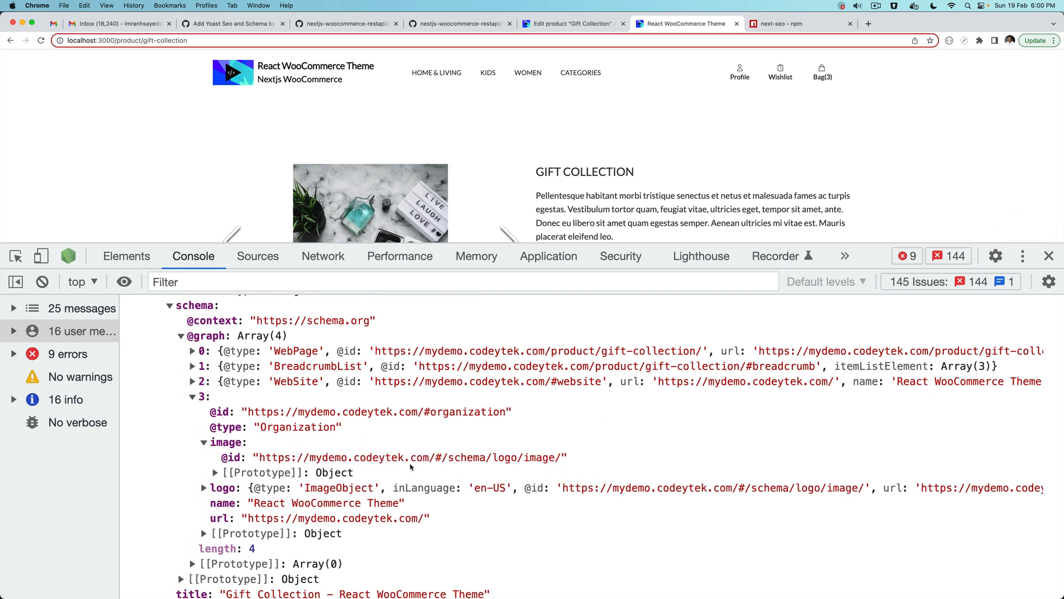
left_click(204, 487)
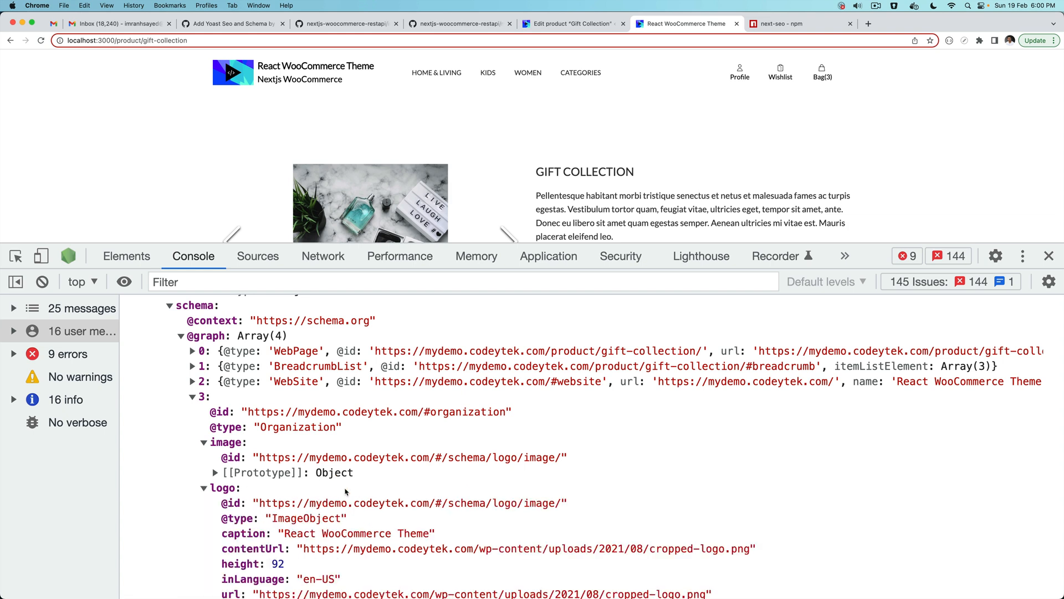
scroll("down", 3)
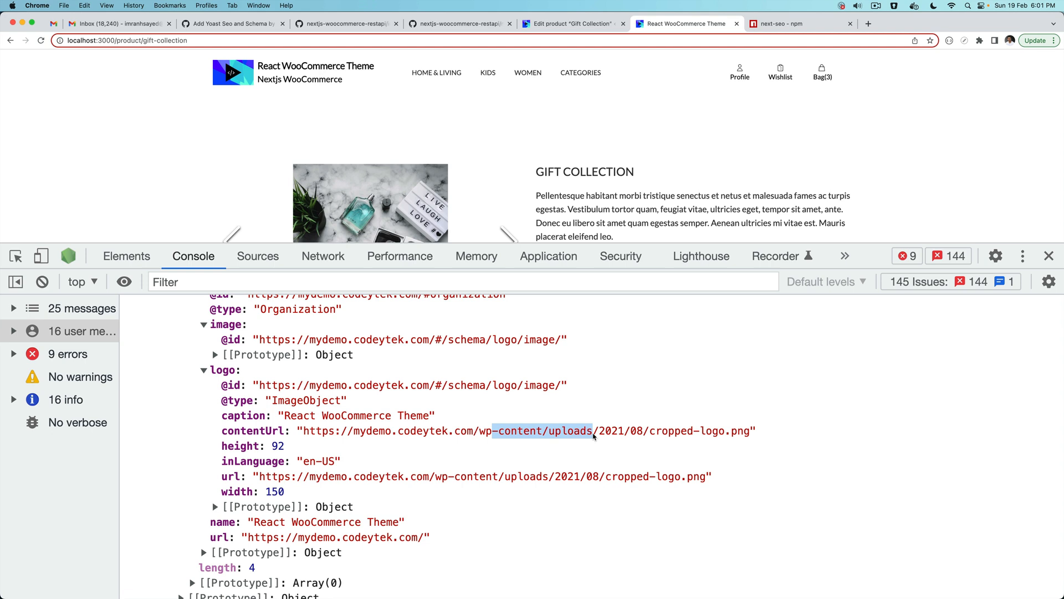
mouse_move(585, 442)
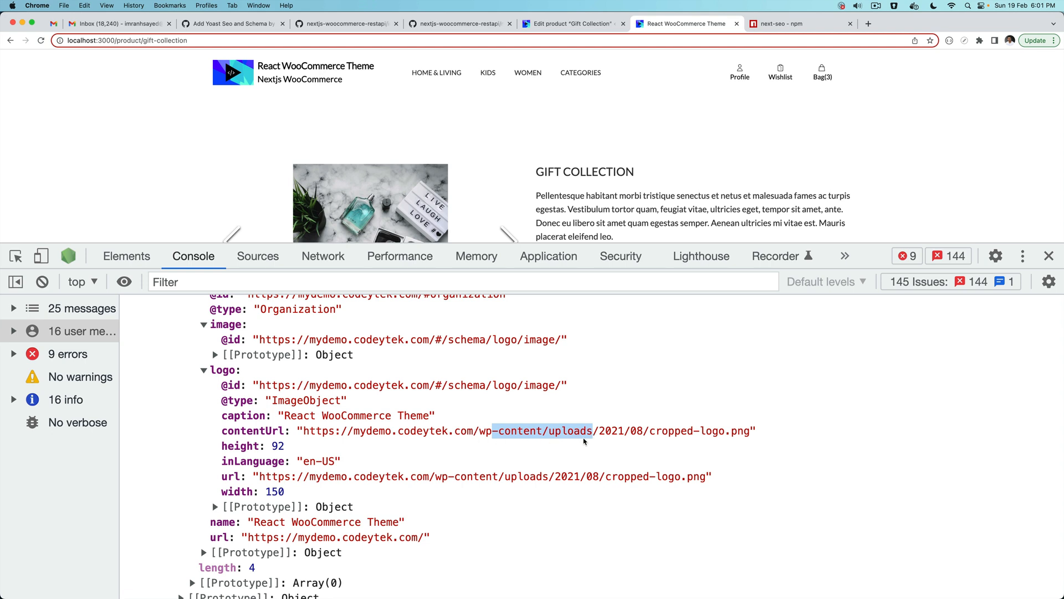
mouse_move(453, 444)
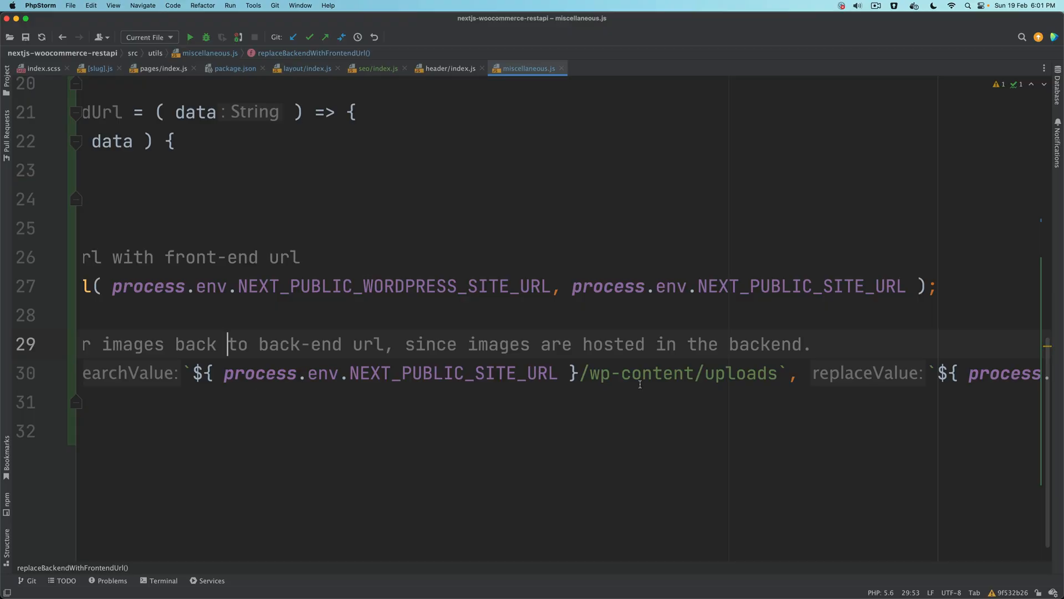
Recheck NEXT_PUBLIC_SITE_URL in the wp-content uploads replacement, then return to layout/index.js.
double_click(453, 373)
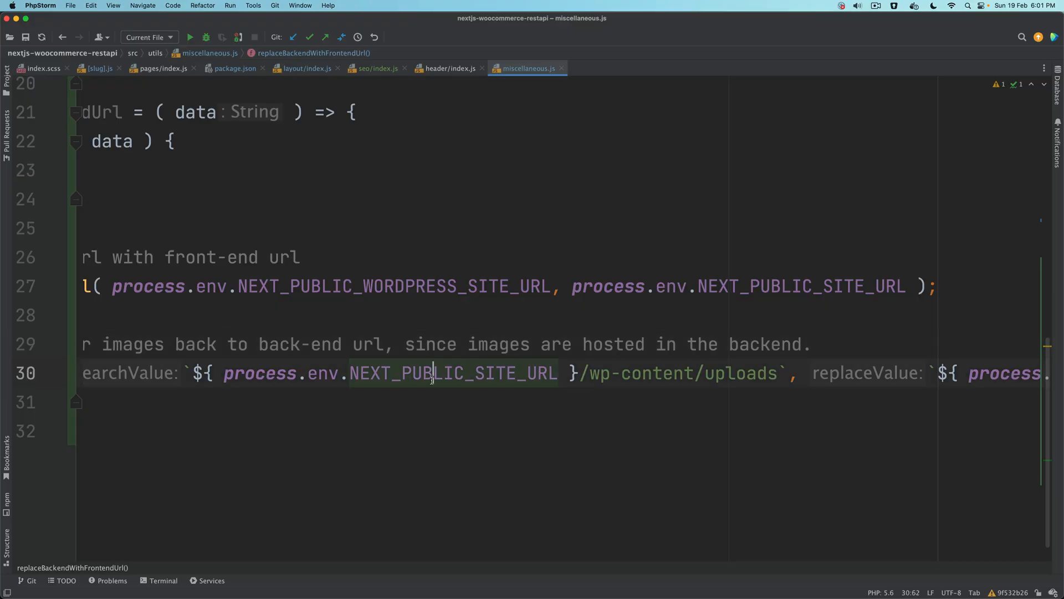
double_click(451, 373)
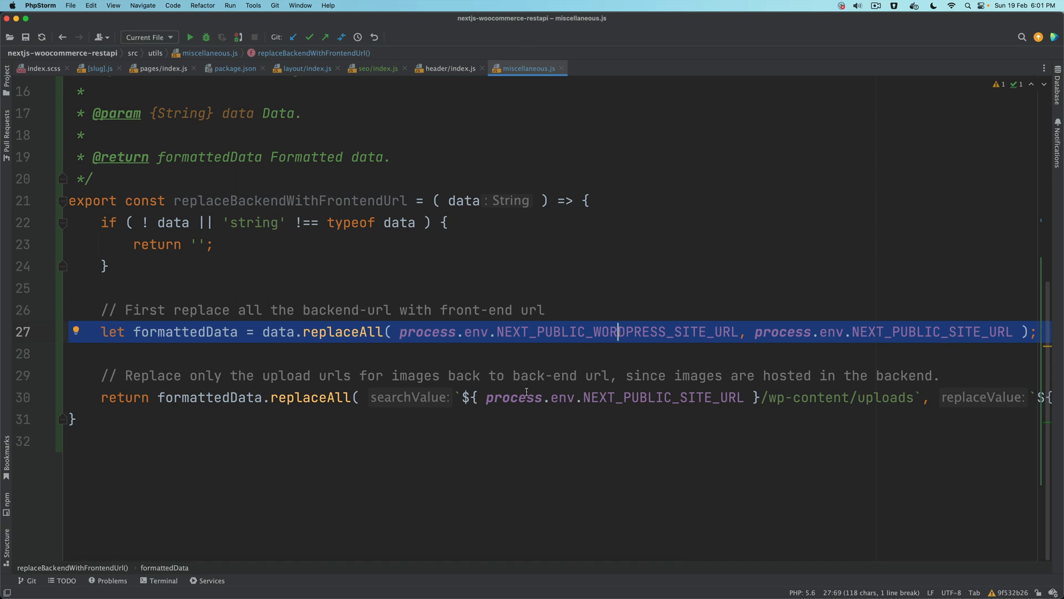
left_click(526, 397)
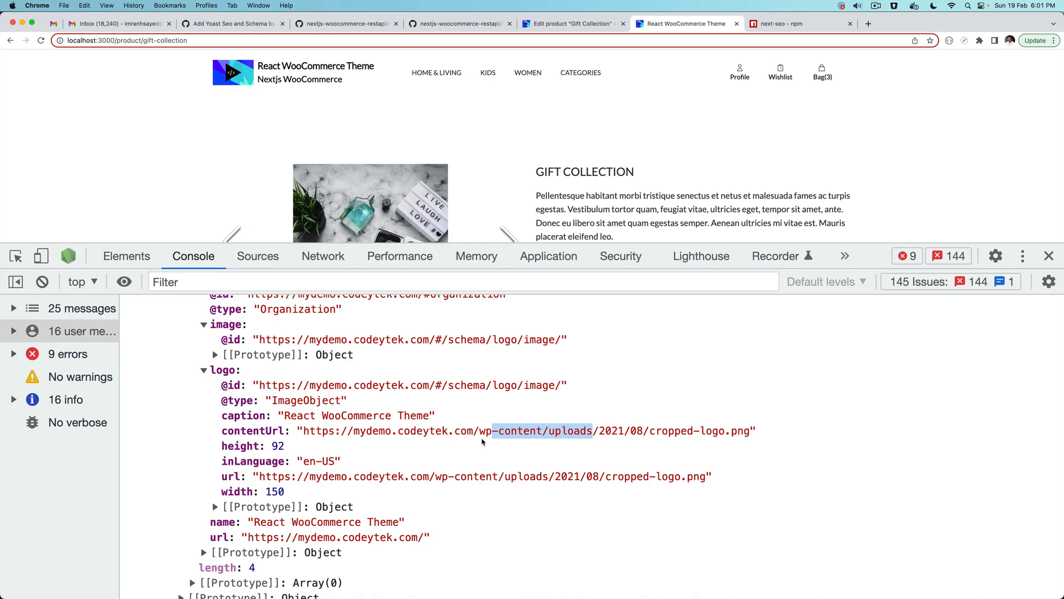
mouse_move(567, 442)
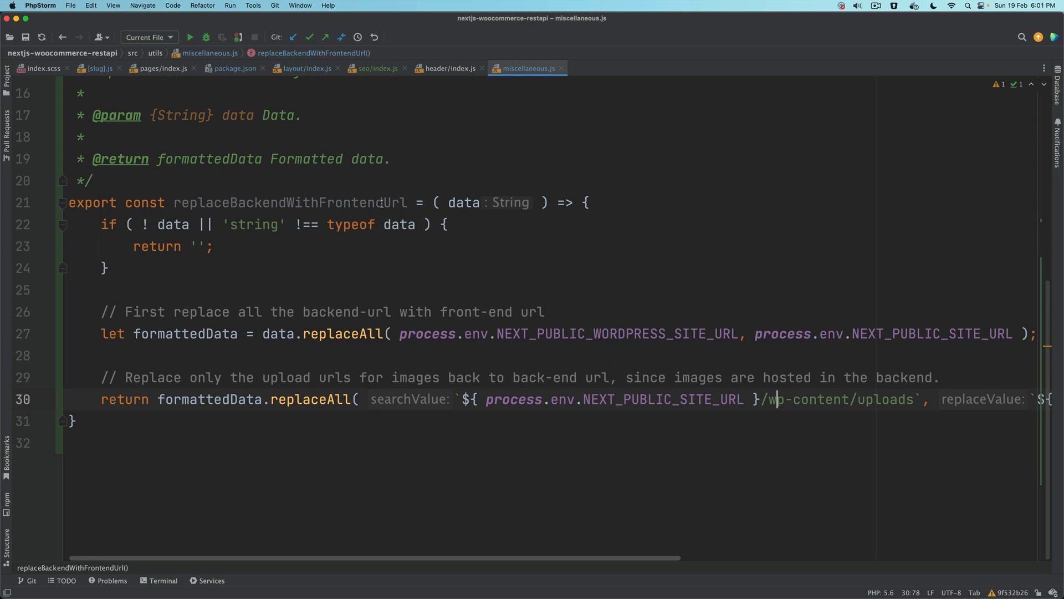
left_click(305, 68)
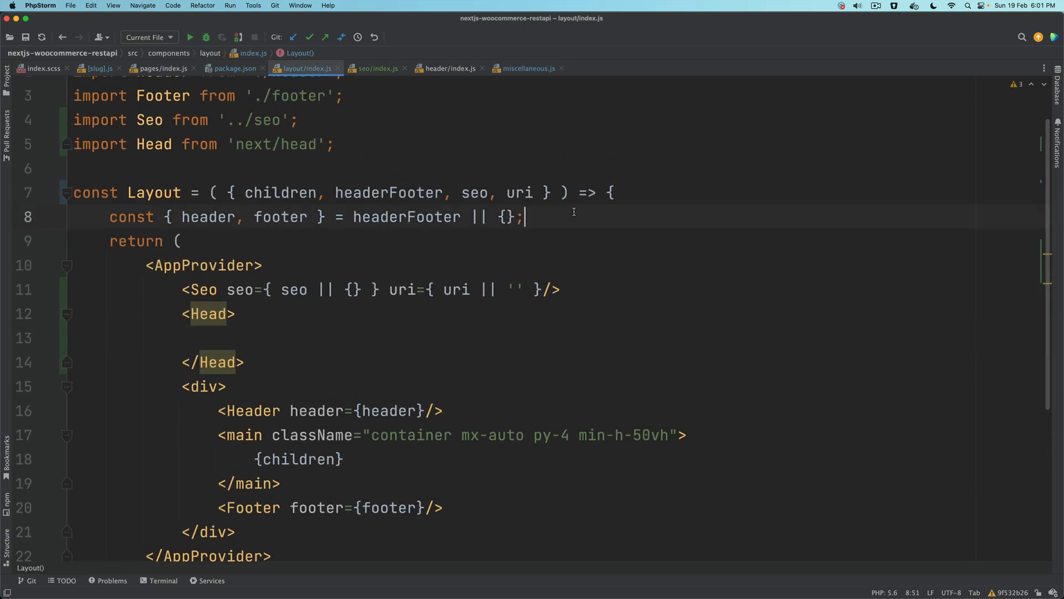
Define yoastSchema as replaceBackendWithFrontendUrl(JSON.stringify(seo.schema)) or null, importing the helper.
type("const yoastSchema = seo?.schema ? replaceBackendWithFrontendUrl( JSON.stringify( seo.schema ) ) : null;")
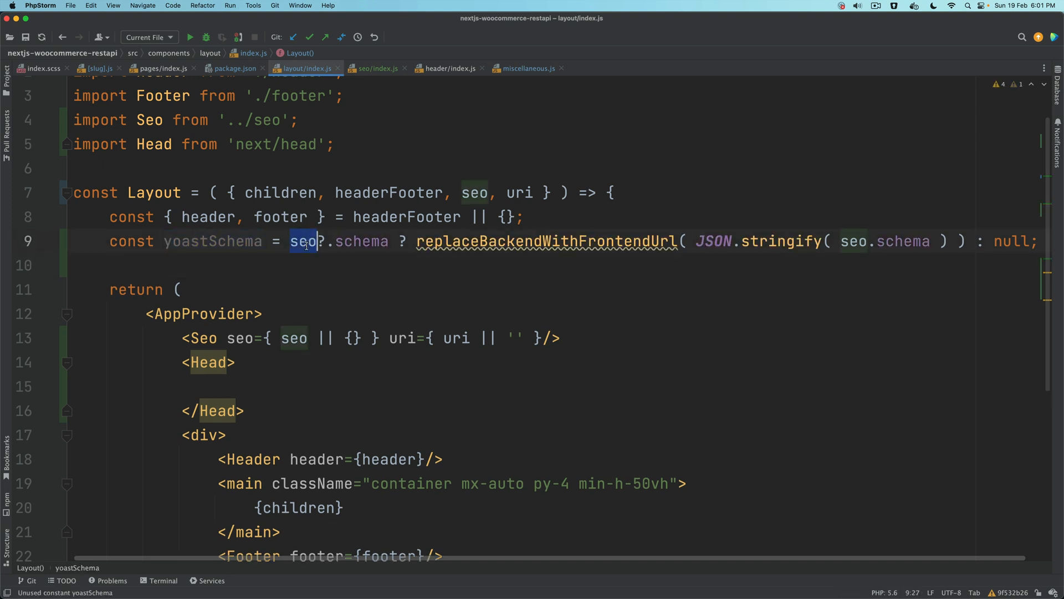
double_click(547, 241)
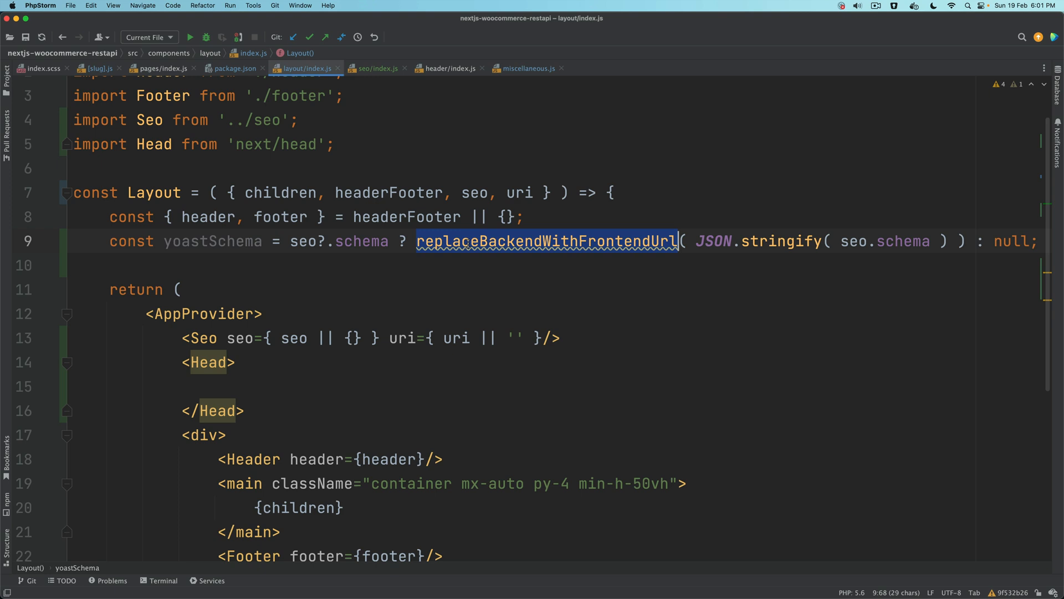
type("re")
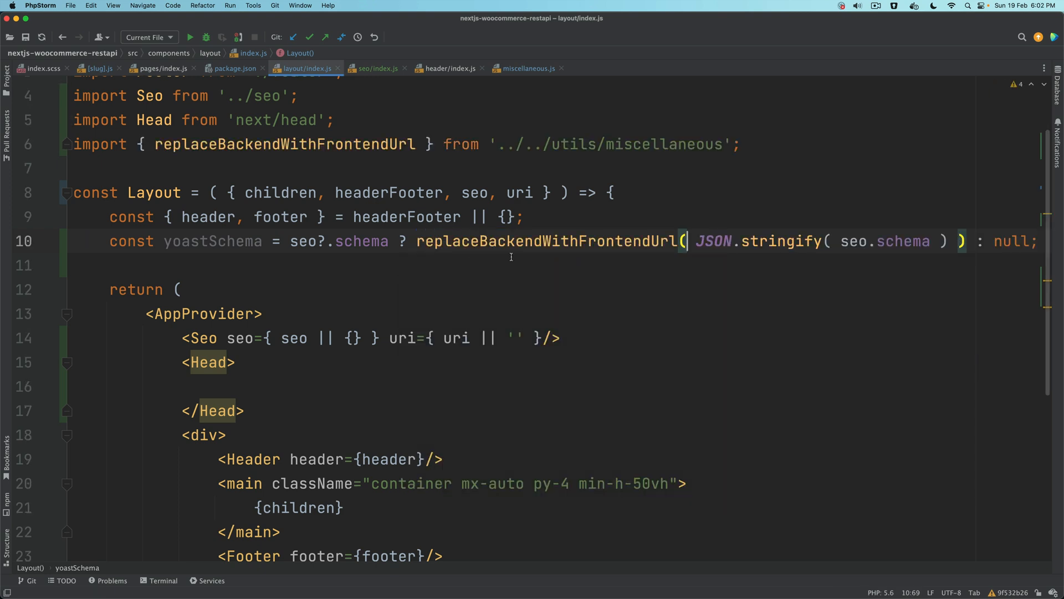
left_click(381, 241)
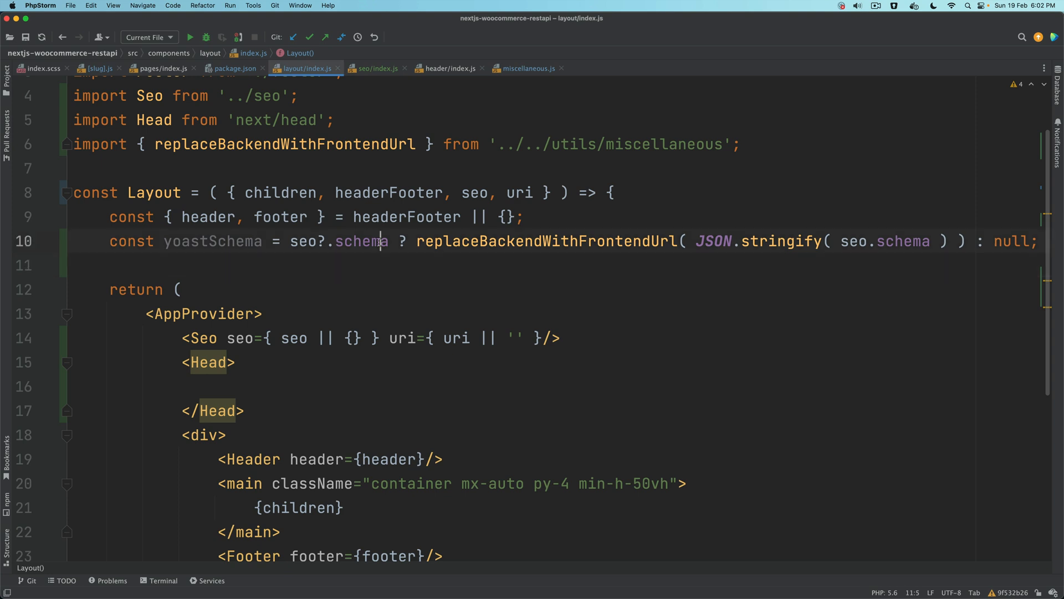
double_click(359, 241)
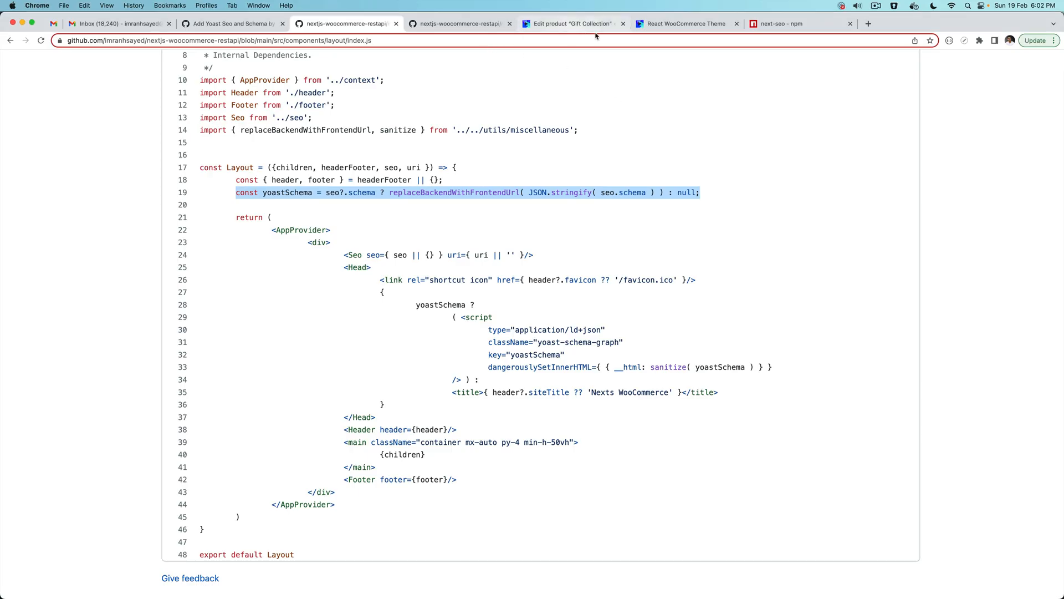
Check the running product page, then open the [slug].js product page file.
left_click(684, 24)
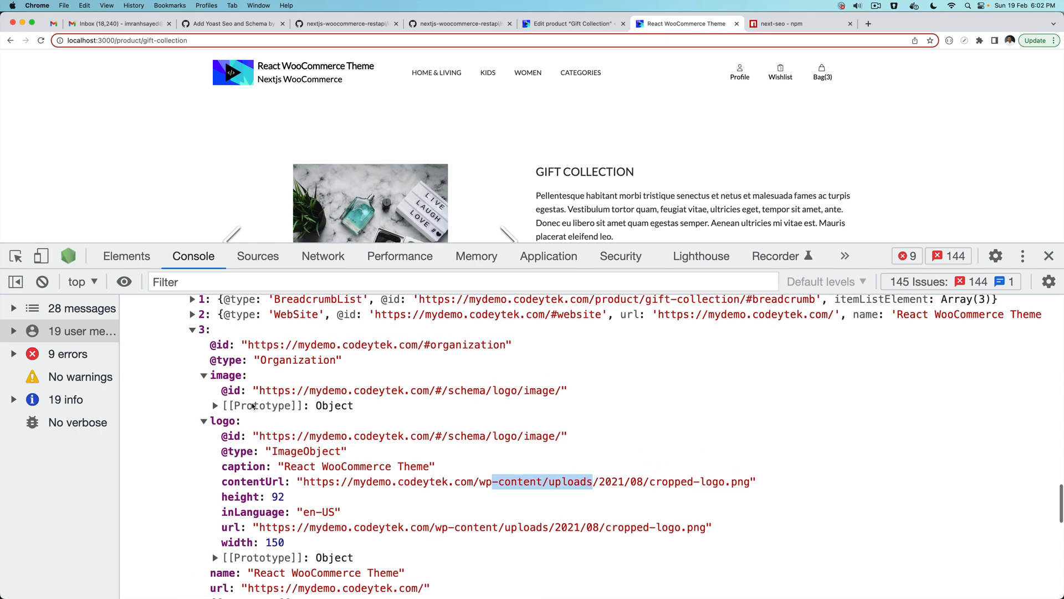
scroll("down", 3)
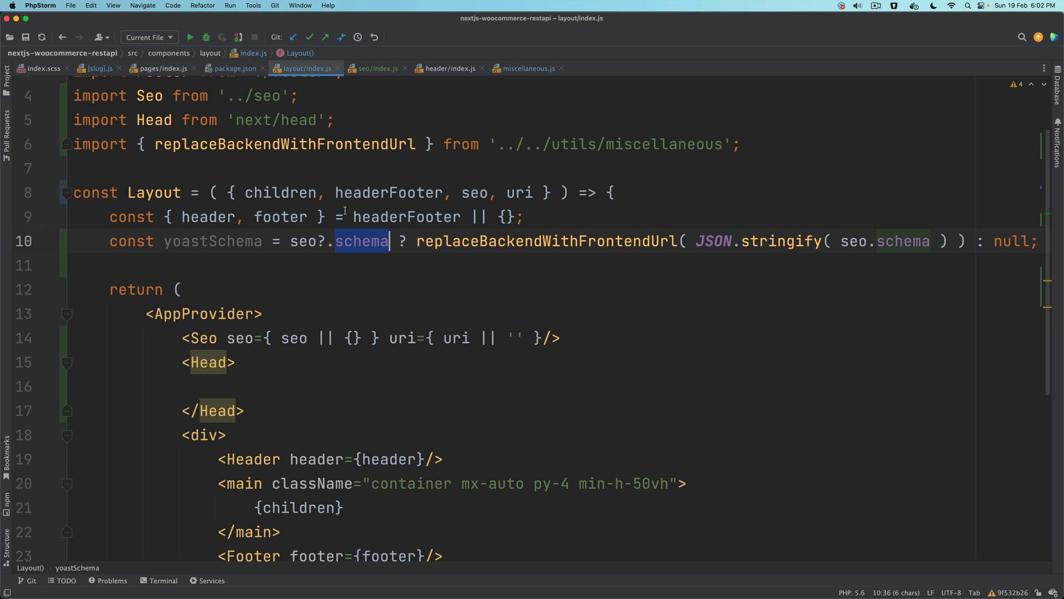
left_click(95, 68)
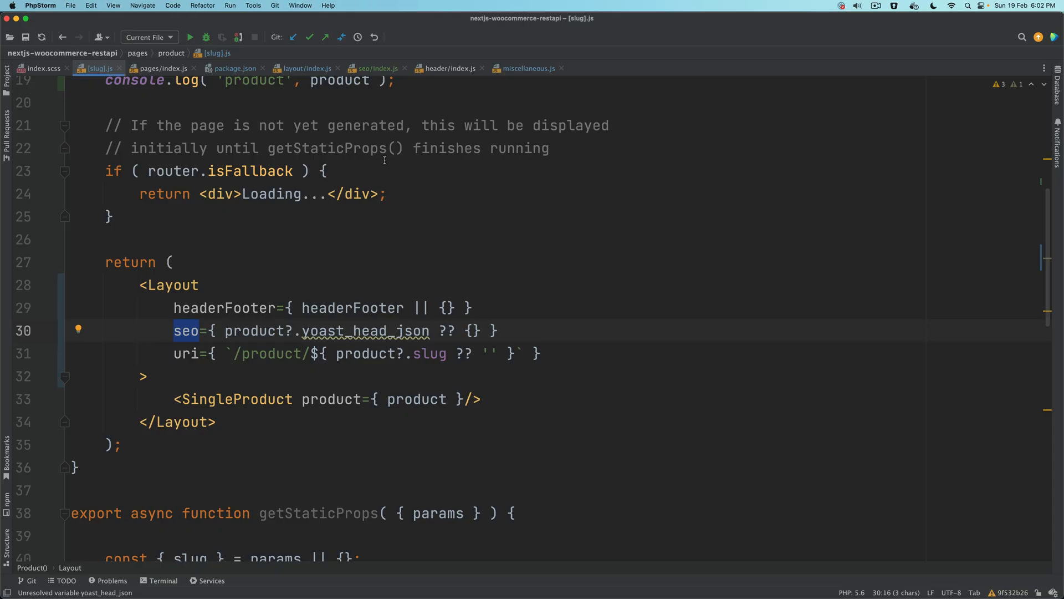
Review the layout's yoast-schema-graph ld+json Head script alongside the console's schema entries.
left_click(306, 67)
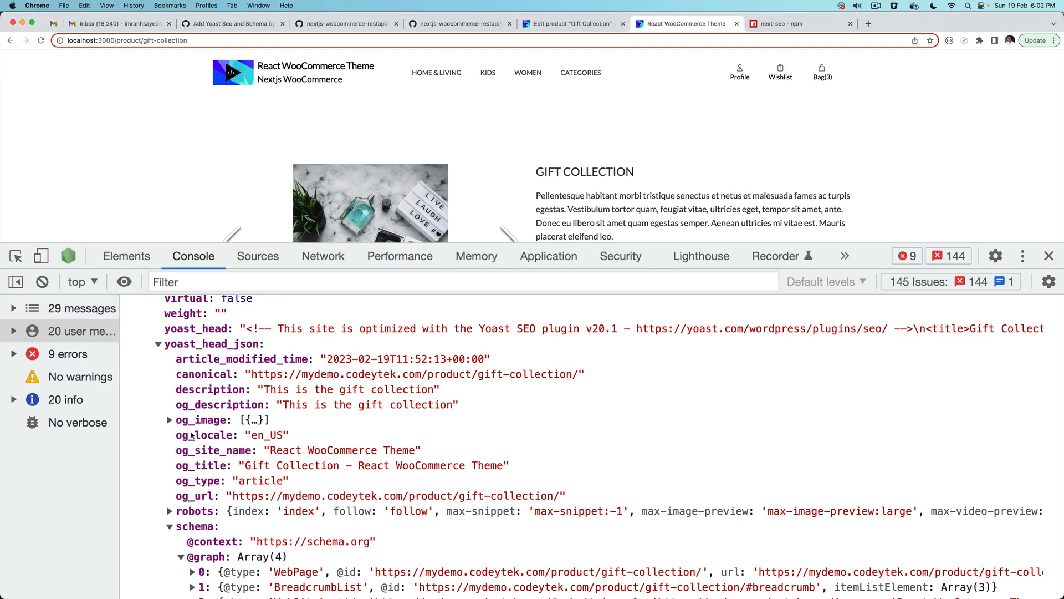
double_click(197, 526)
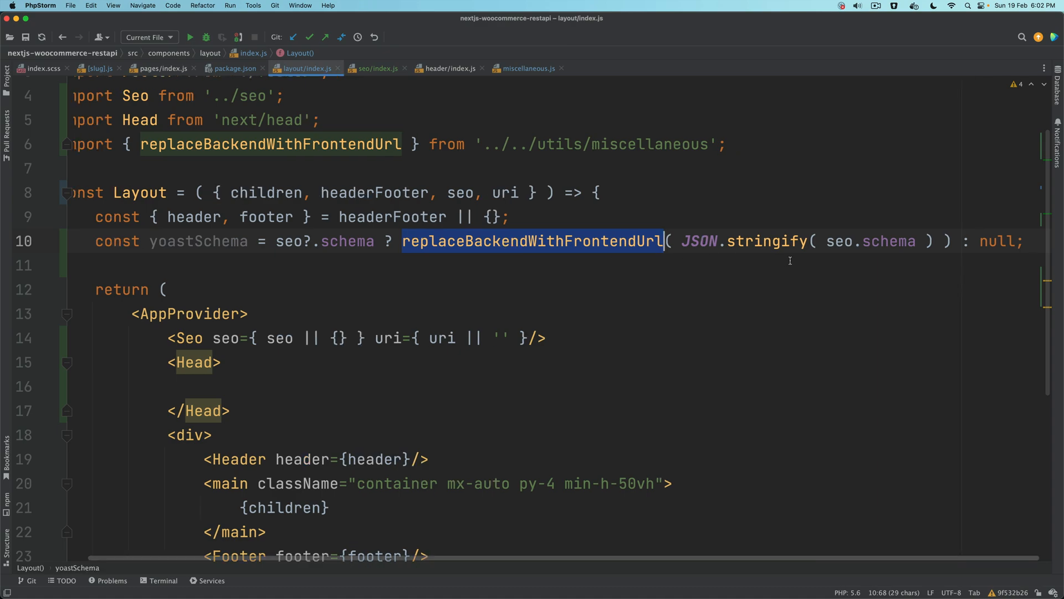
left_click(683, 23)
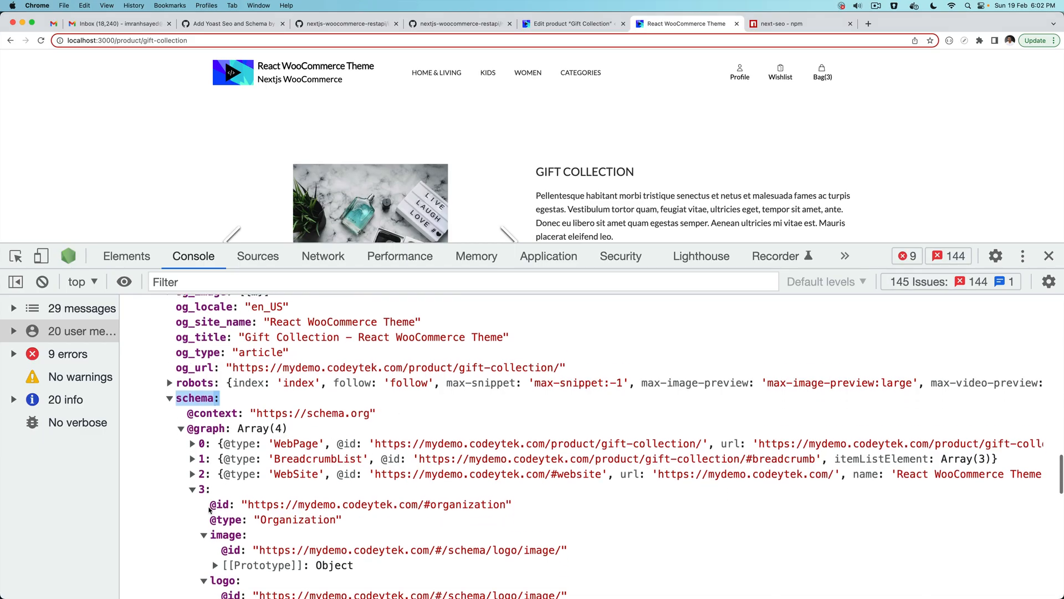
scroll("down", 3)
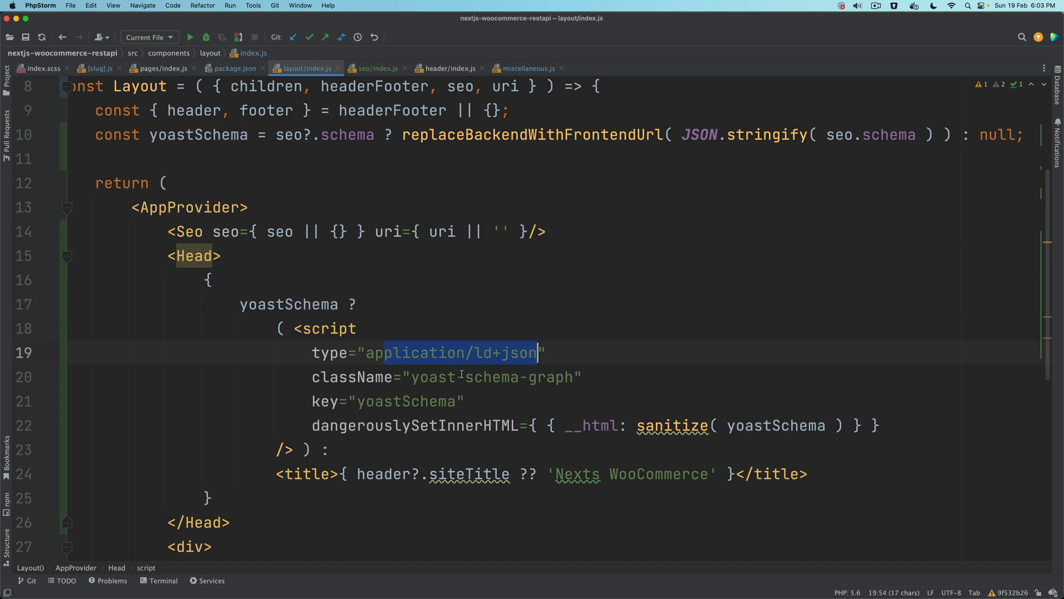
left_click(384, 401)
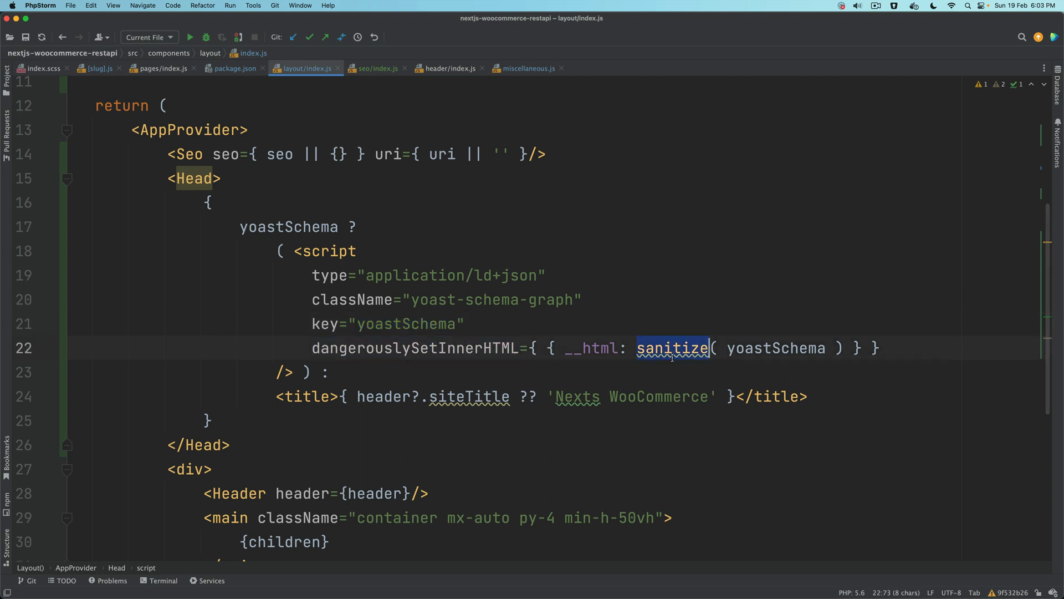
key("Backspace")
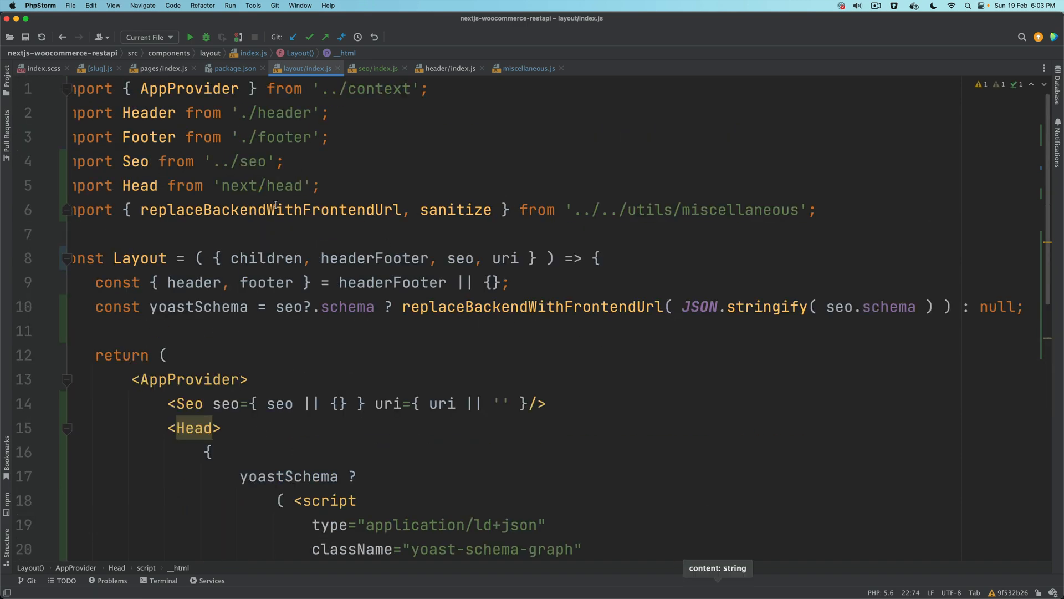
double_click(457, 210)
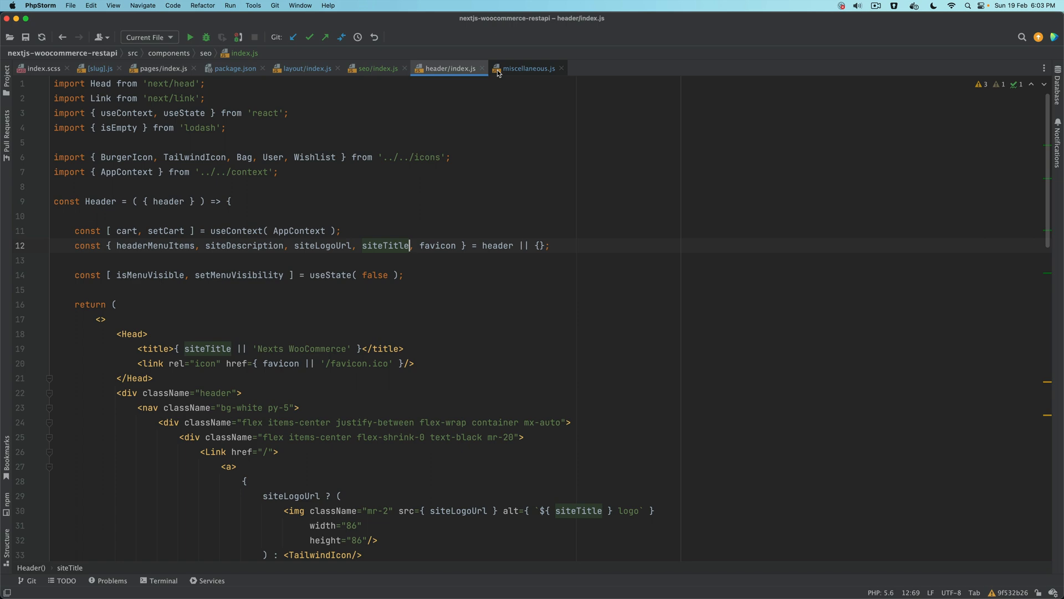
left_click(529, 67)
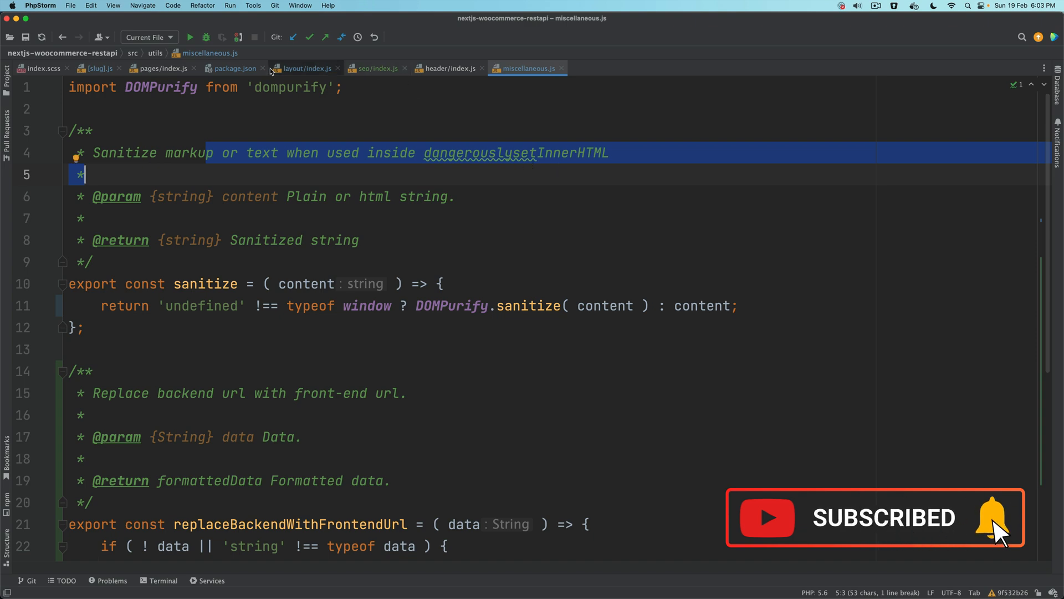
left_click(306, 68)
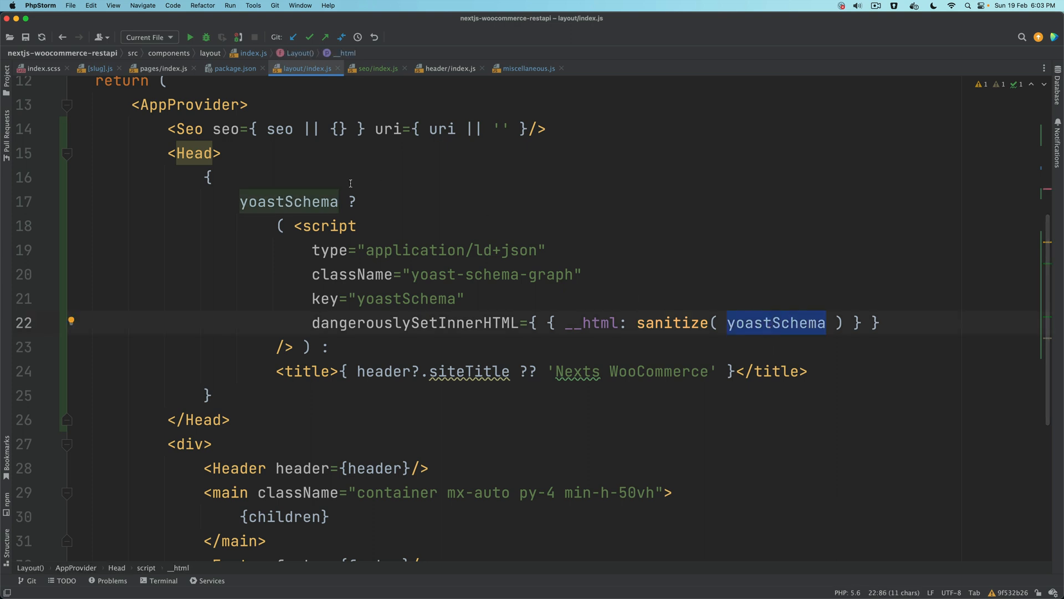
mouse_move(508, 238)
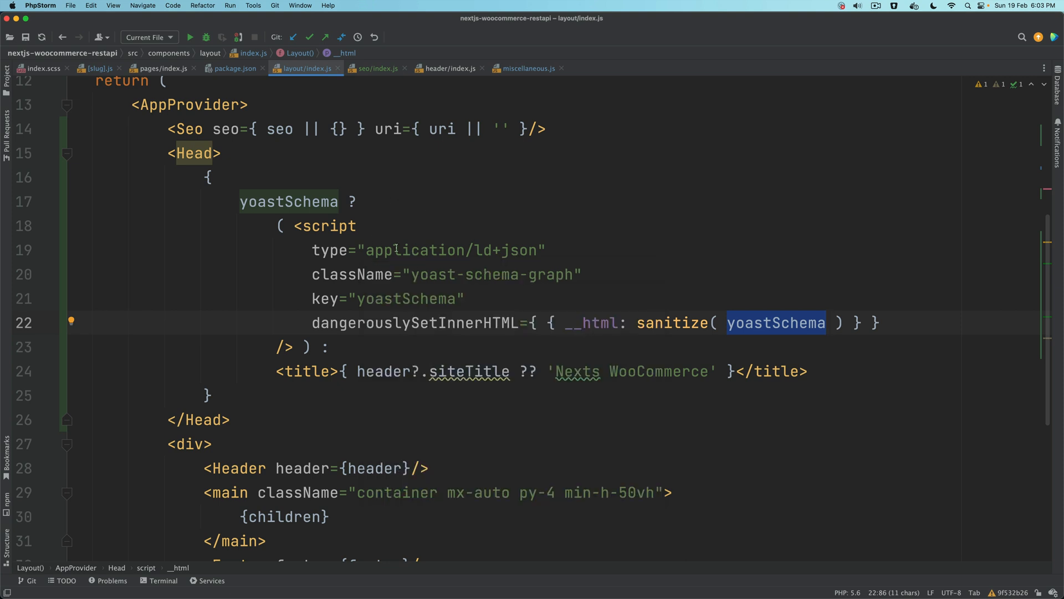
mouse_move(387, 576)
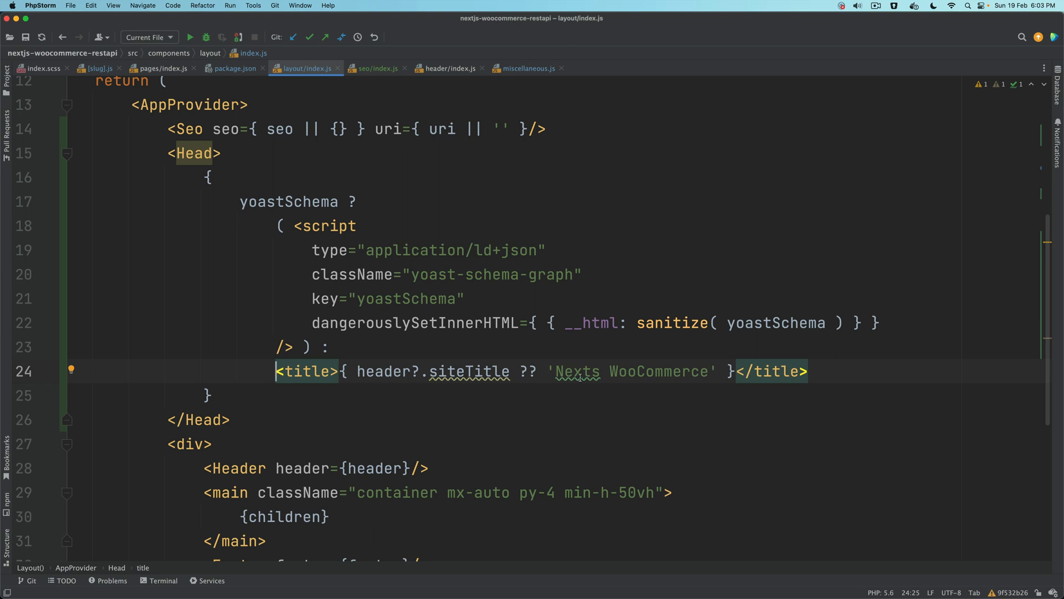
Inspect the siteTitle fallback <title> in Head, then view GitHub's layout/index.js in Chrome.
left_click(576, 371)
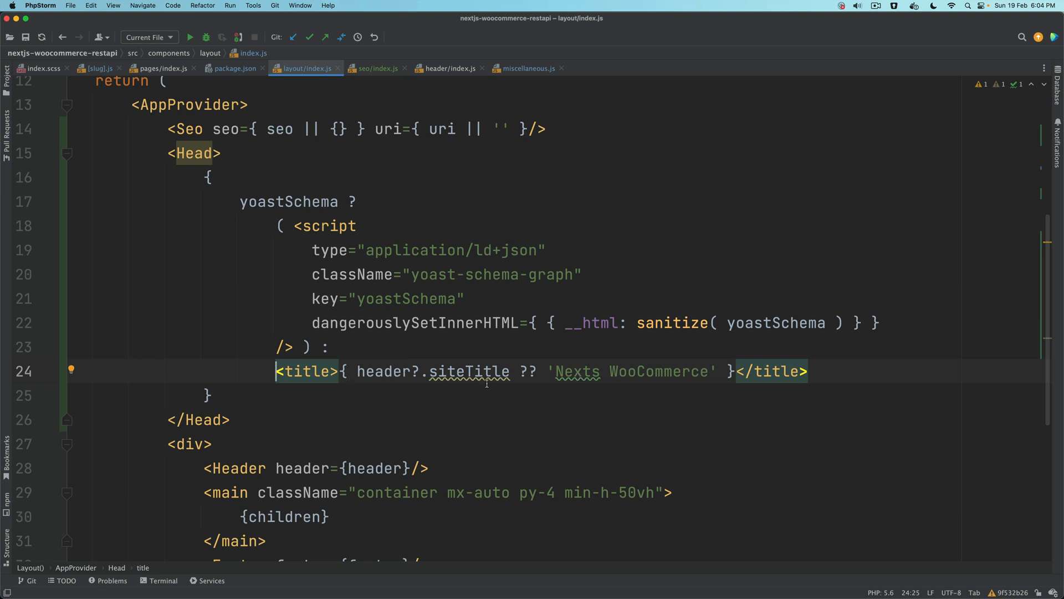
mouse_move(347, 398)
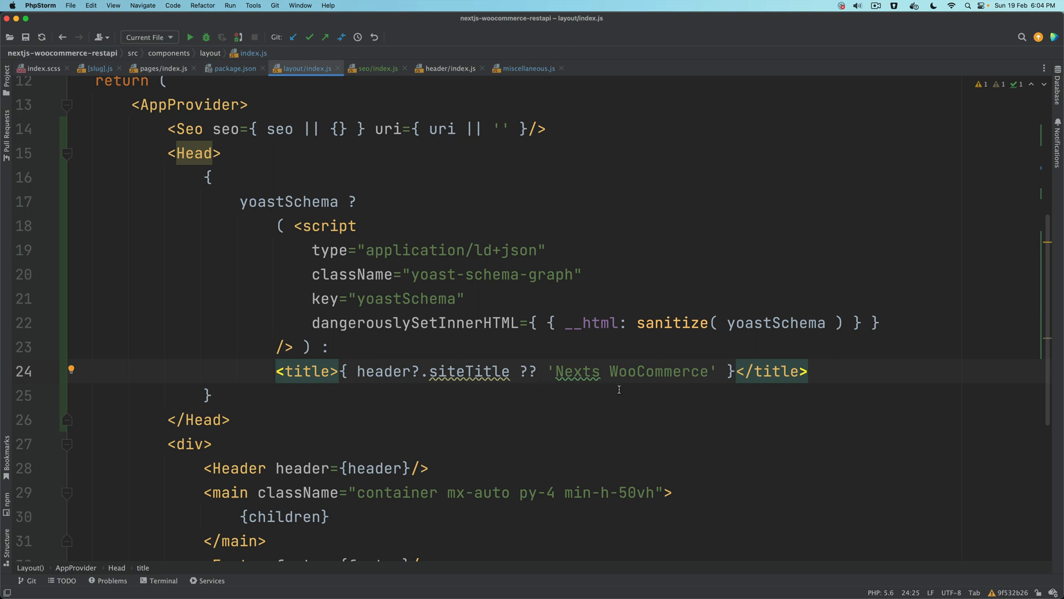
mouse_move(390, 387)
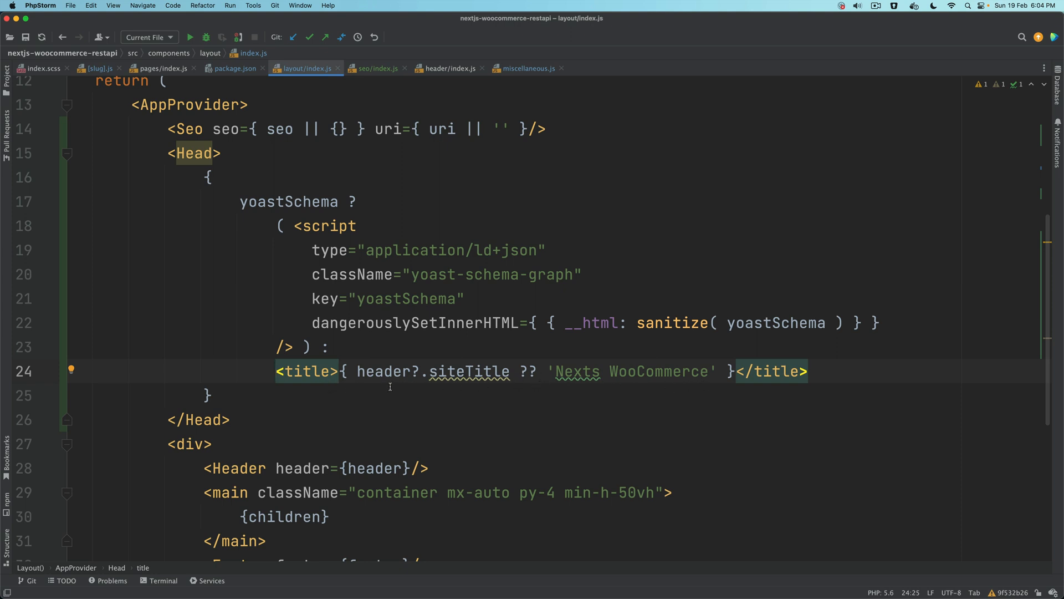
double_click(468, 372)
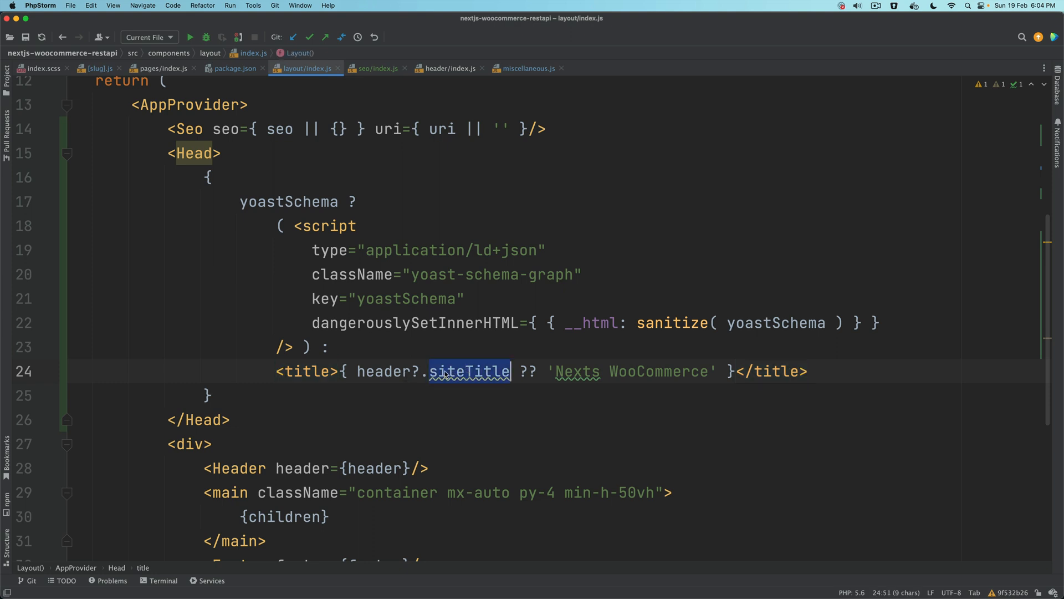
double_click(384, 371)
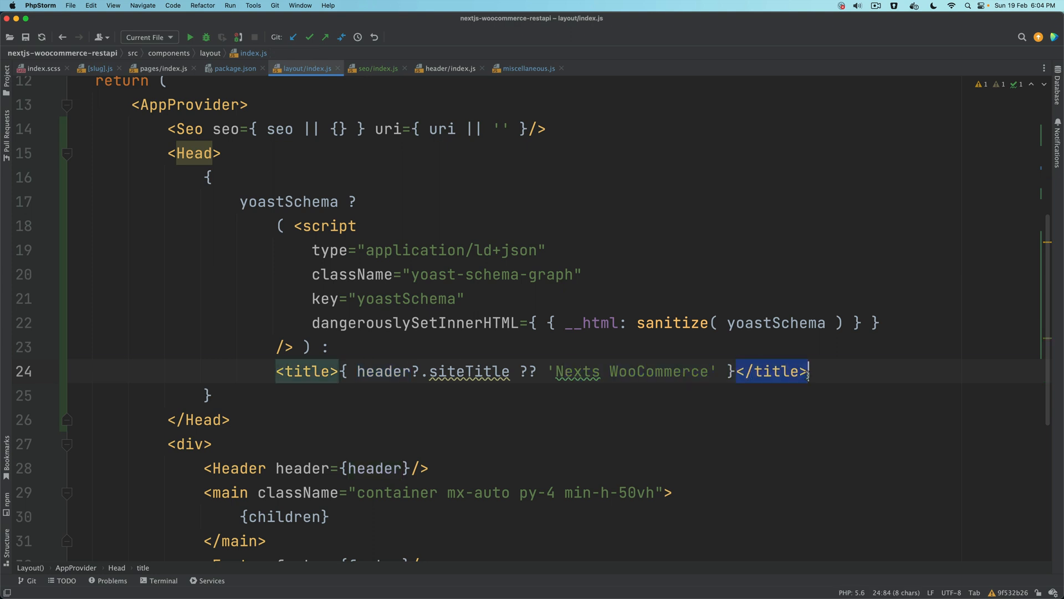
left_click(807, 372)
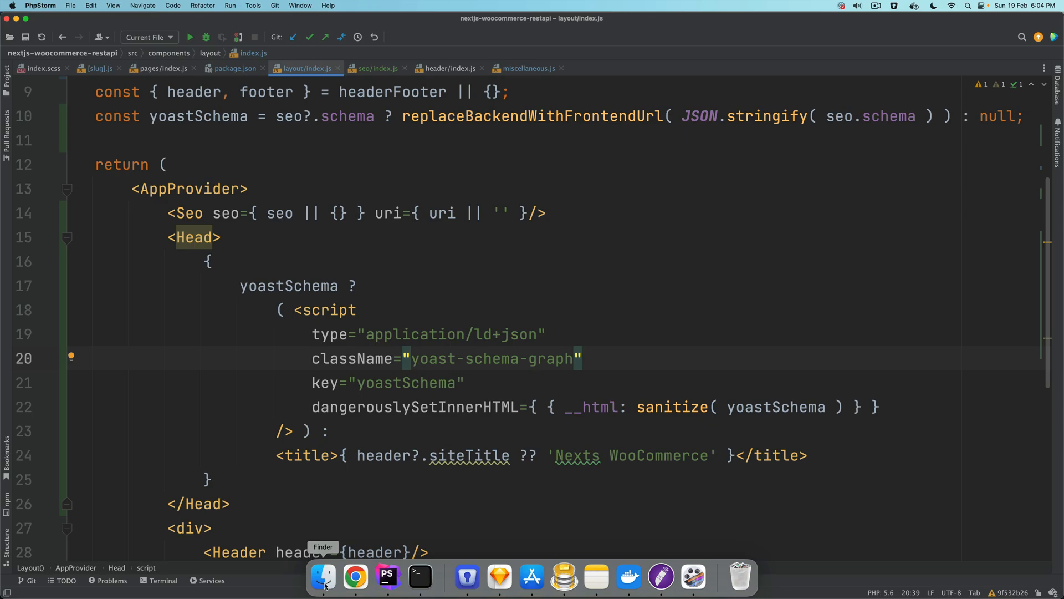
left_click(324, 577)
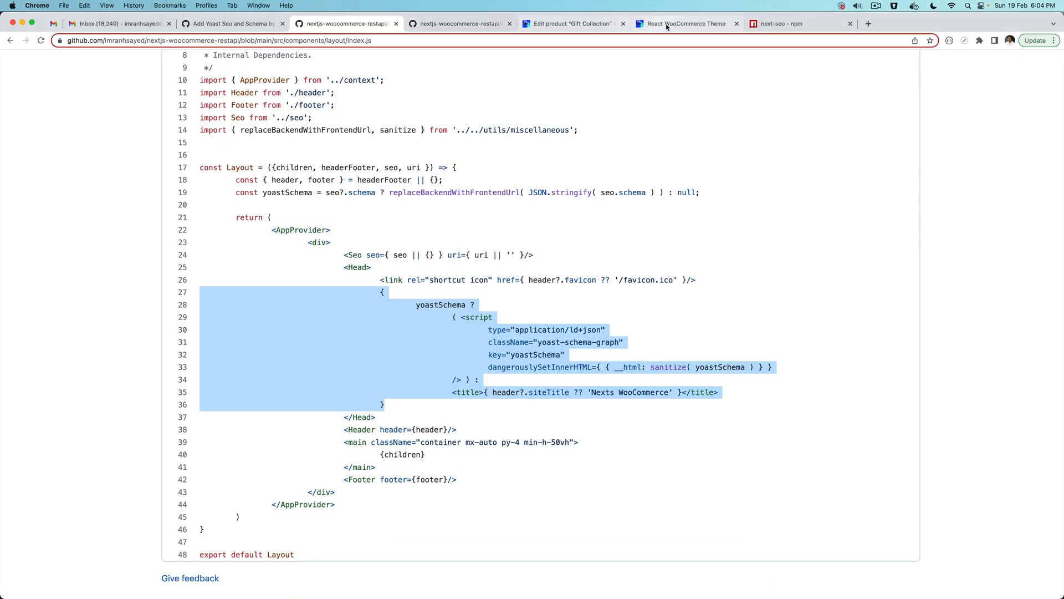
Inspect the product page's yoast-schema-graph ld+json script in head, cross-checking the Console's logged schema.
left_click(684, 24)
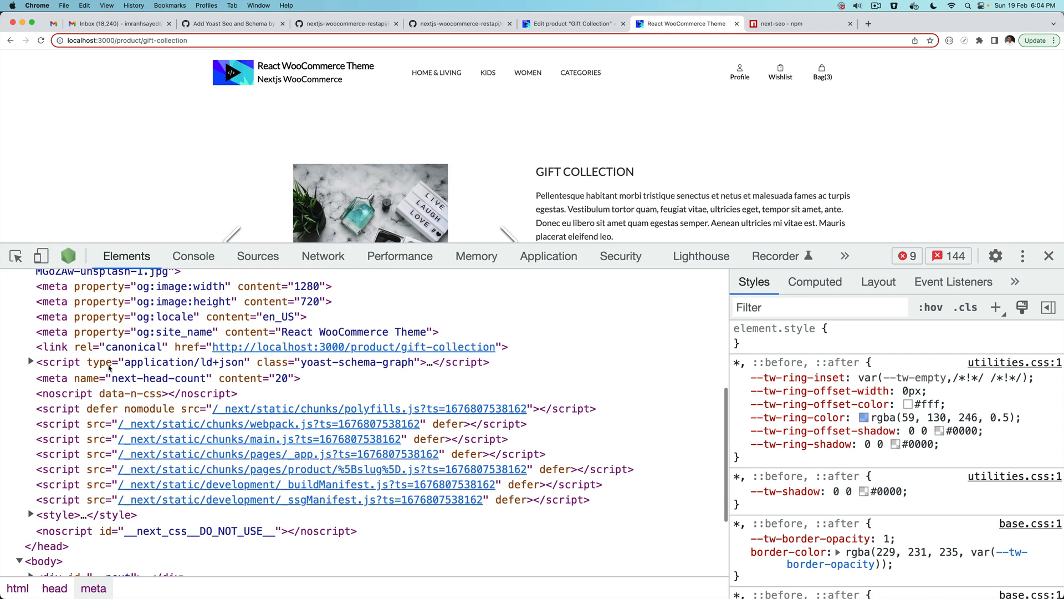
left_click(30, 362)
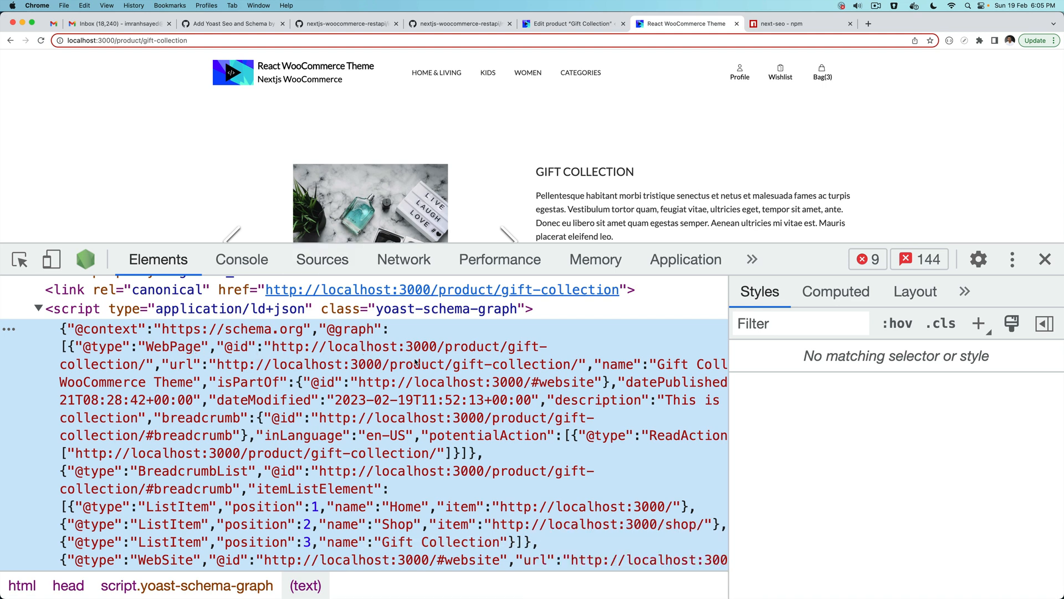
left_click(241, 259)
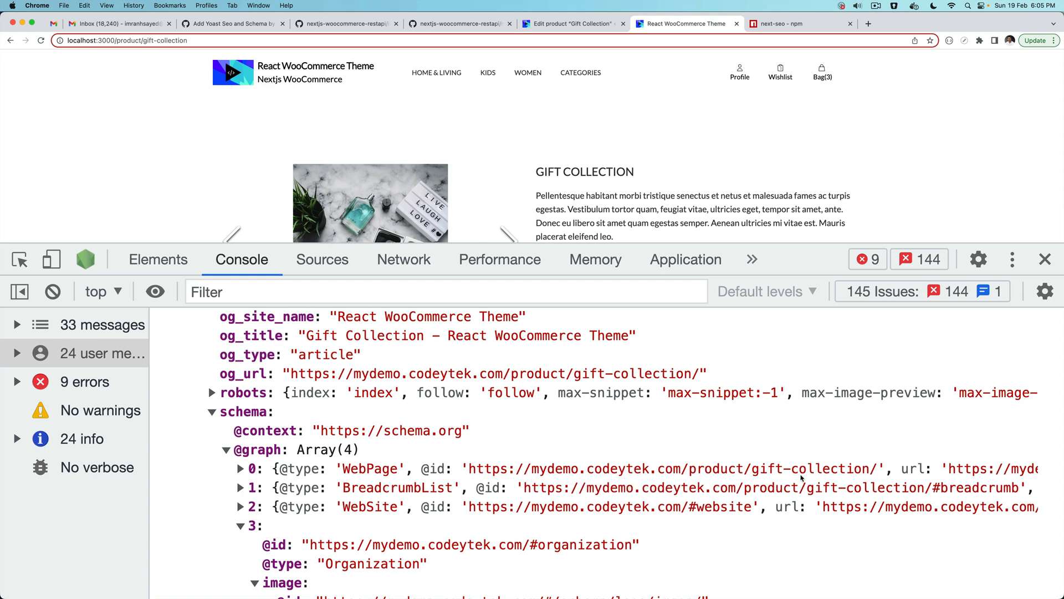
left_click(157, 260)
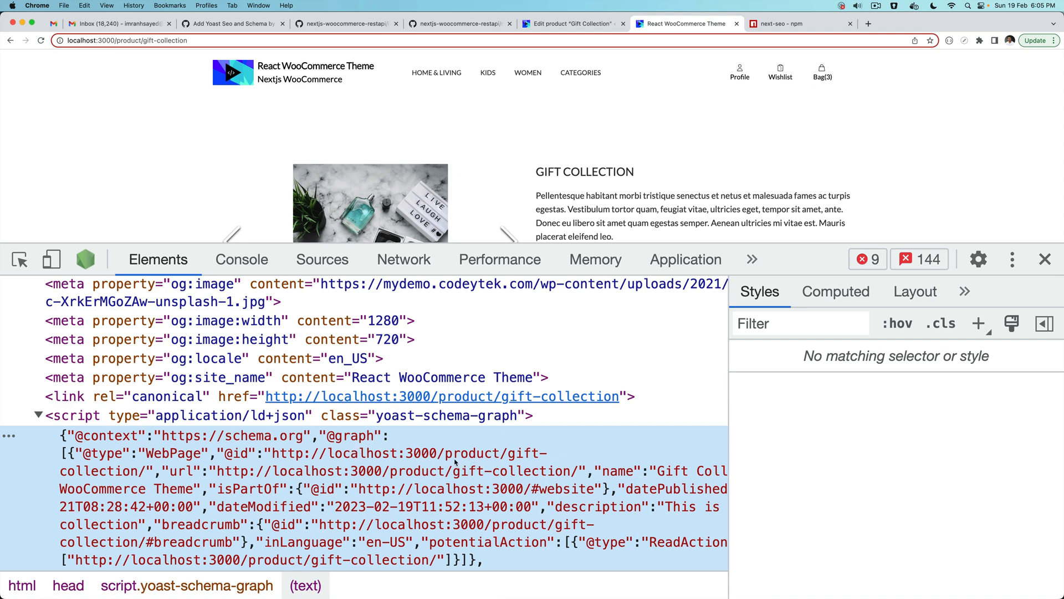
mouse_move(548, 469)
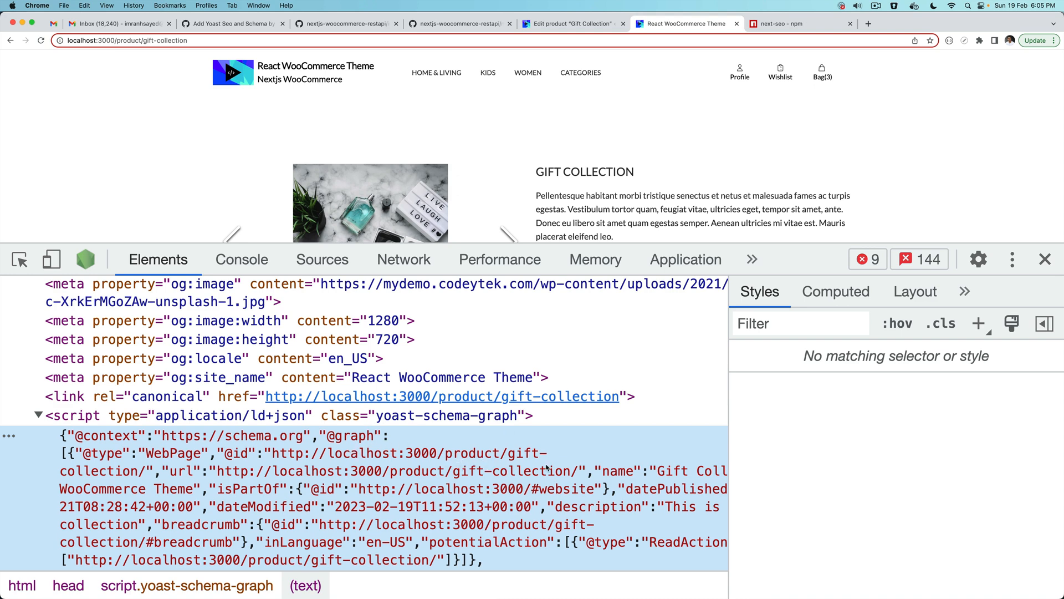
scroll("down", 3)
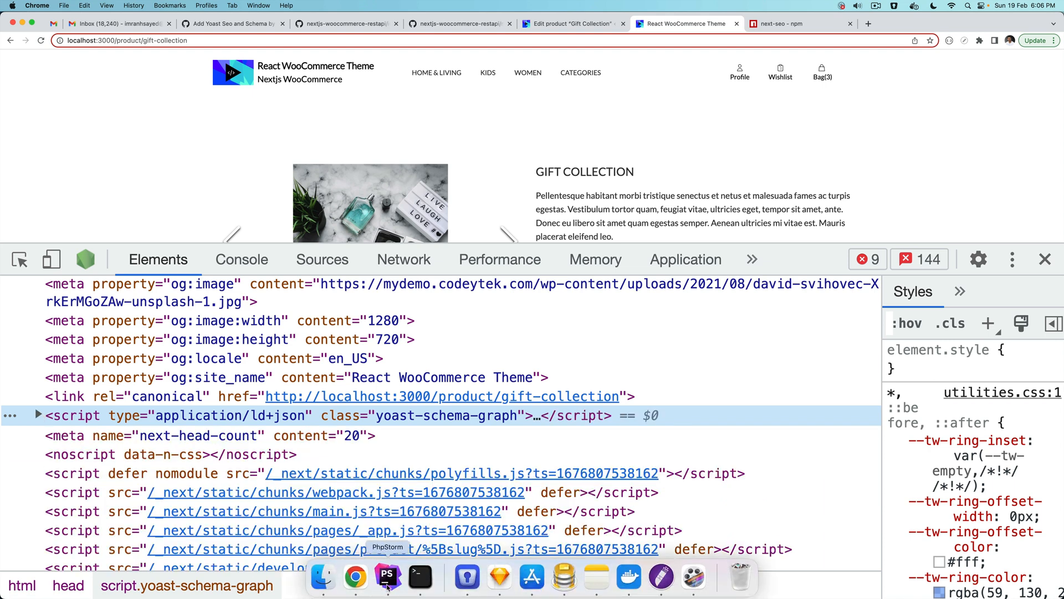
Strip the next/head import and <Head> block from header/index.js, then go back to layout/index.js.
left_click(388, 576)
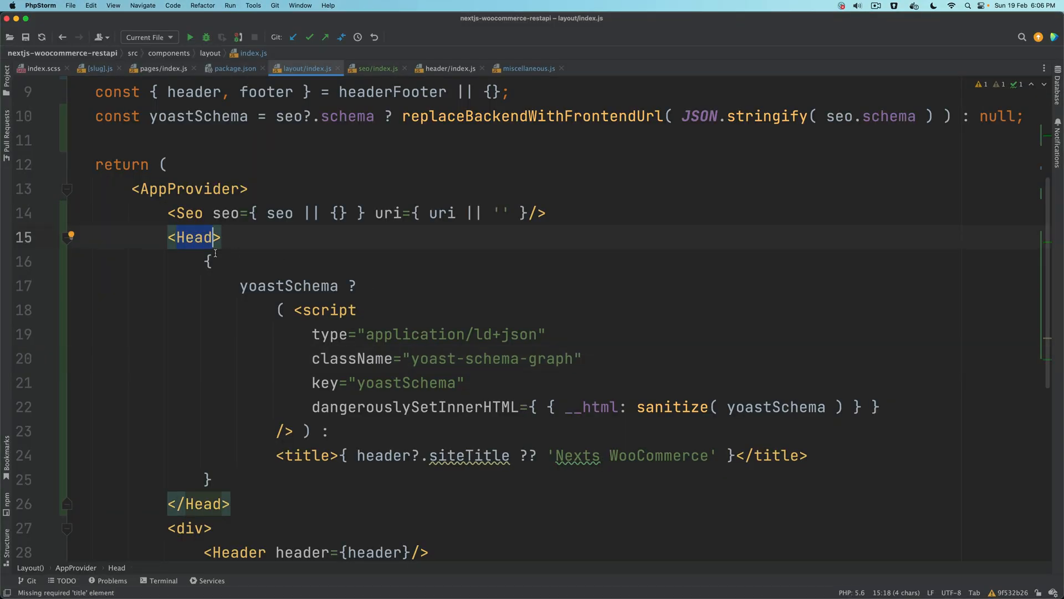
left_click(449, 67)
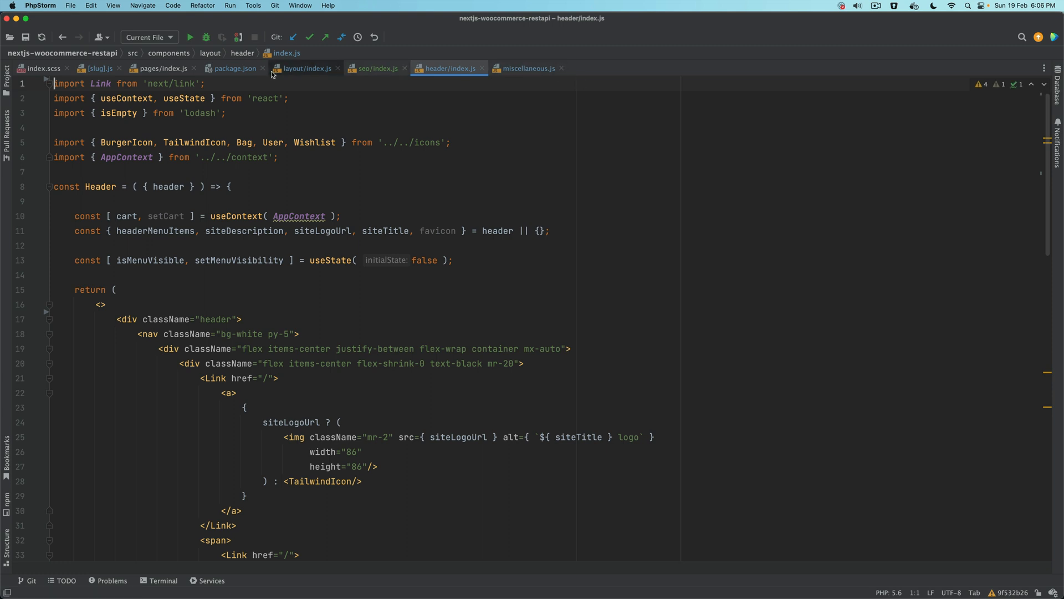
left_click(306, 68)
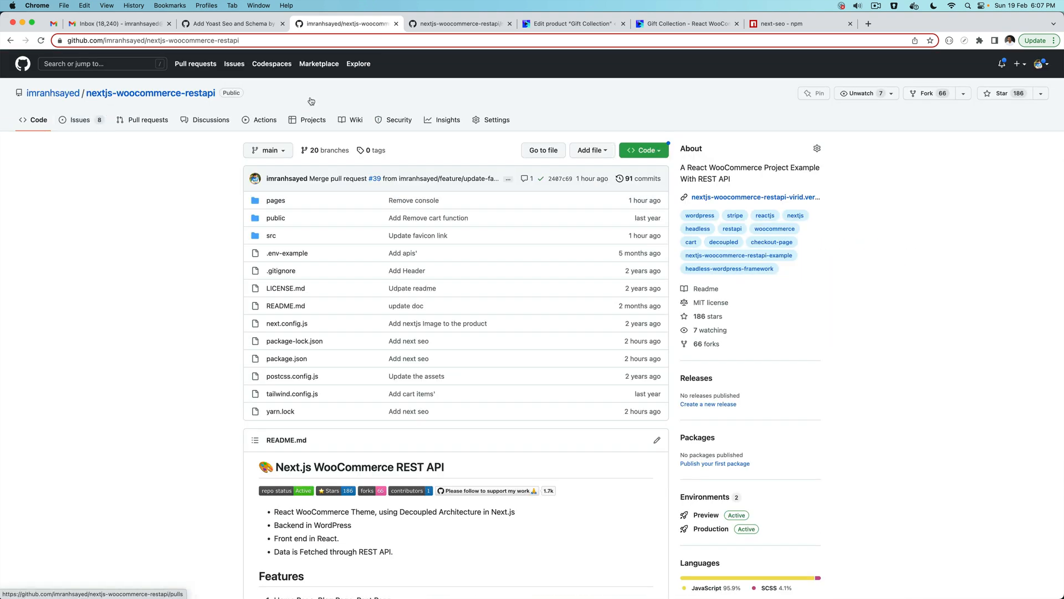
Scroll the nextjs-woocommerce-restapi repository page down to its About section.
scroll("down", 3)
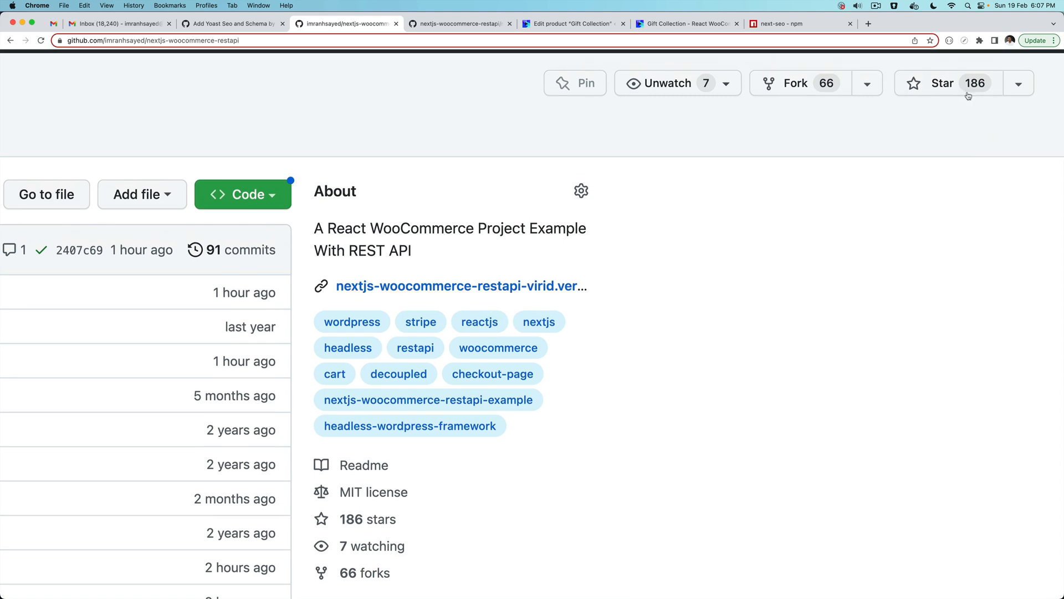